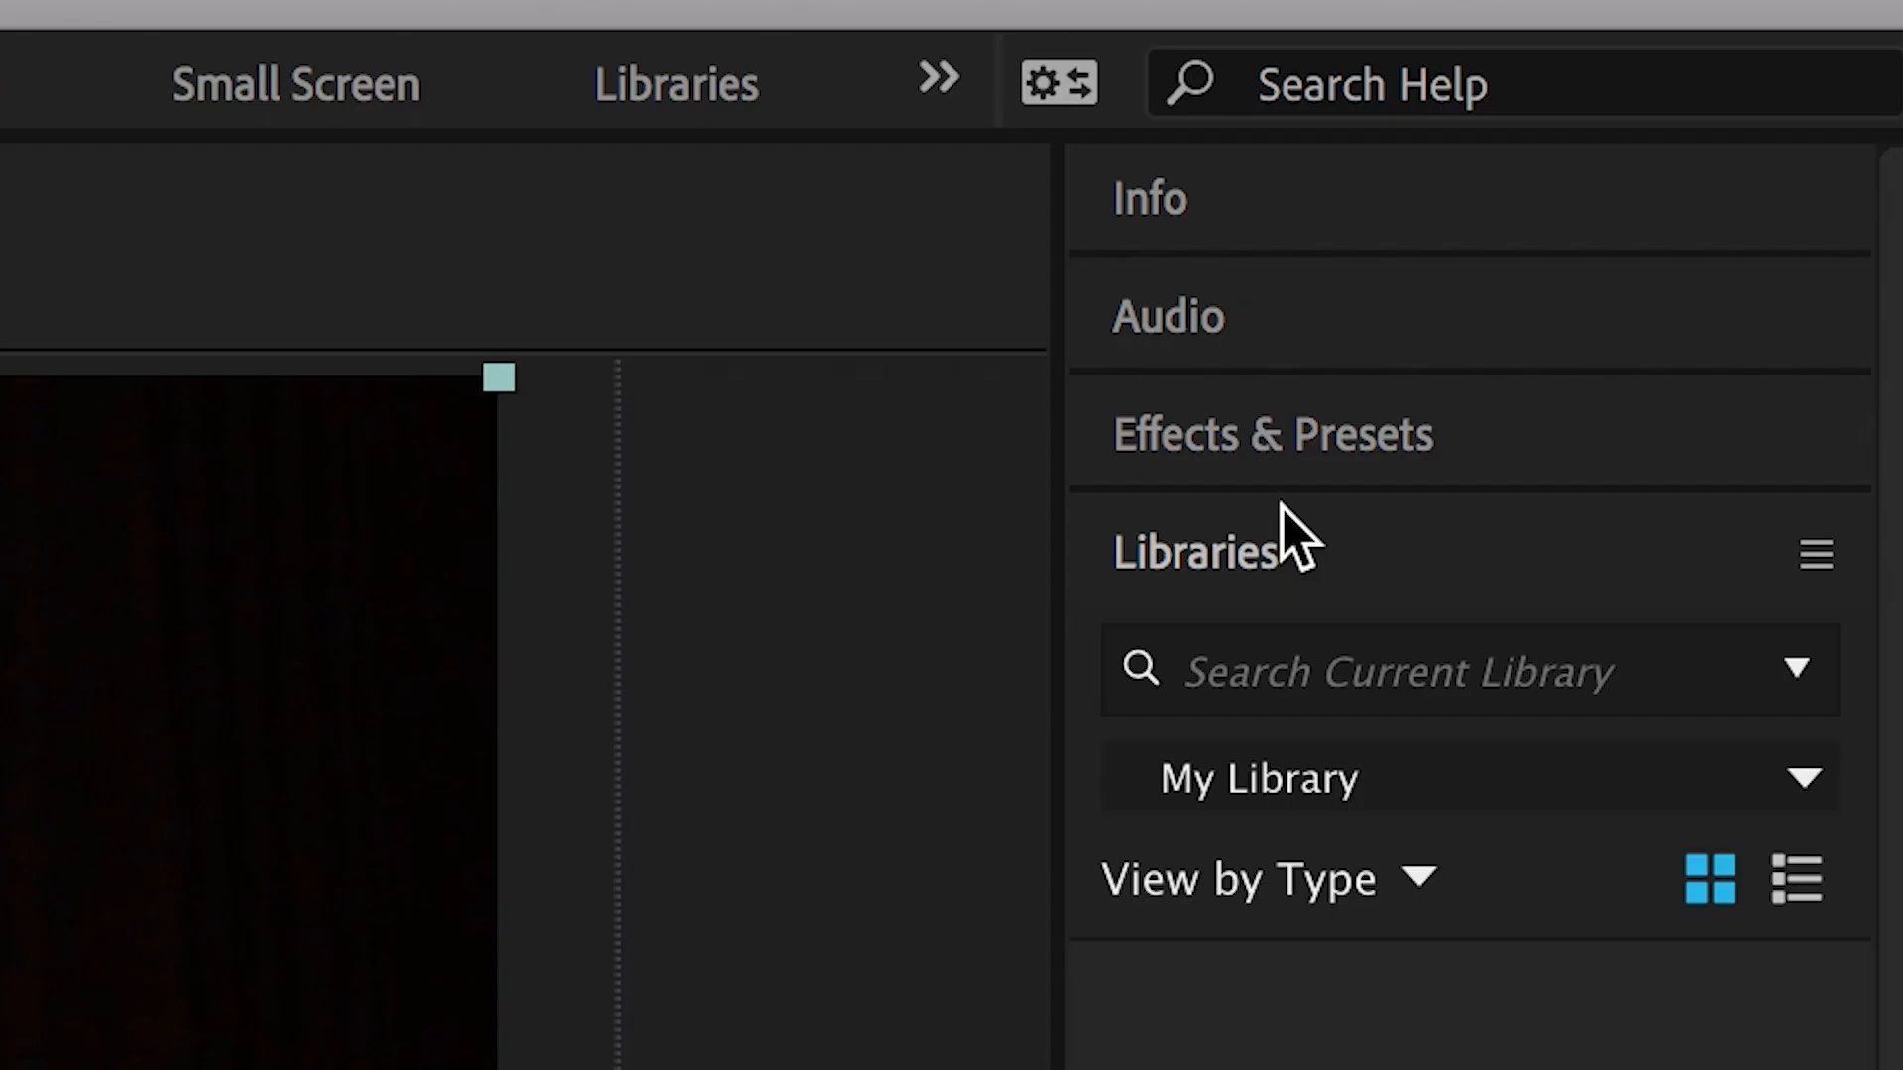
Step: Search Effects & Presets for the 3D Camera Tracker and apply it to 1.mp4
{"action": "left_click", "coordinate": [1271, 434]}
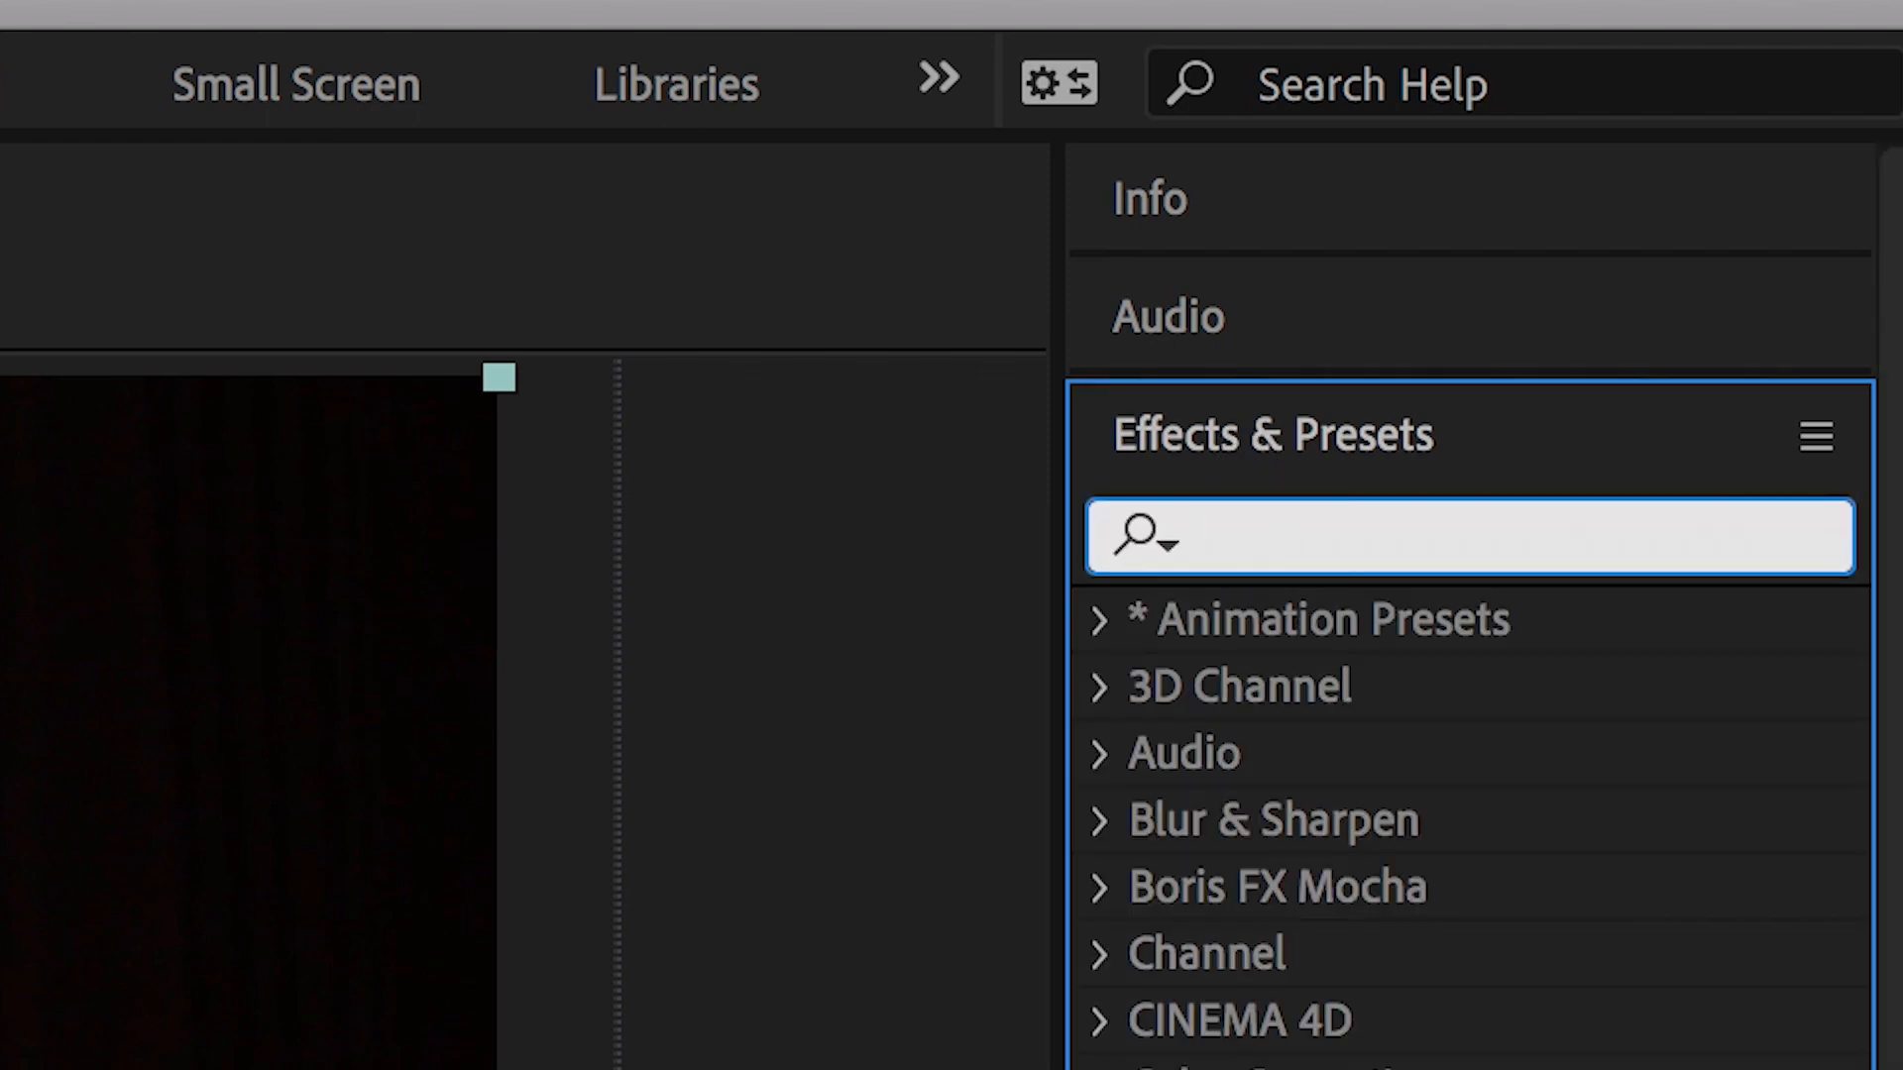
{"action": "type", "text": "3d cam"}
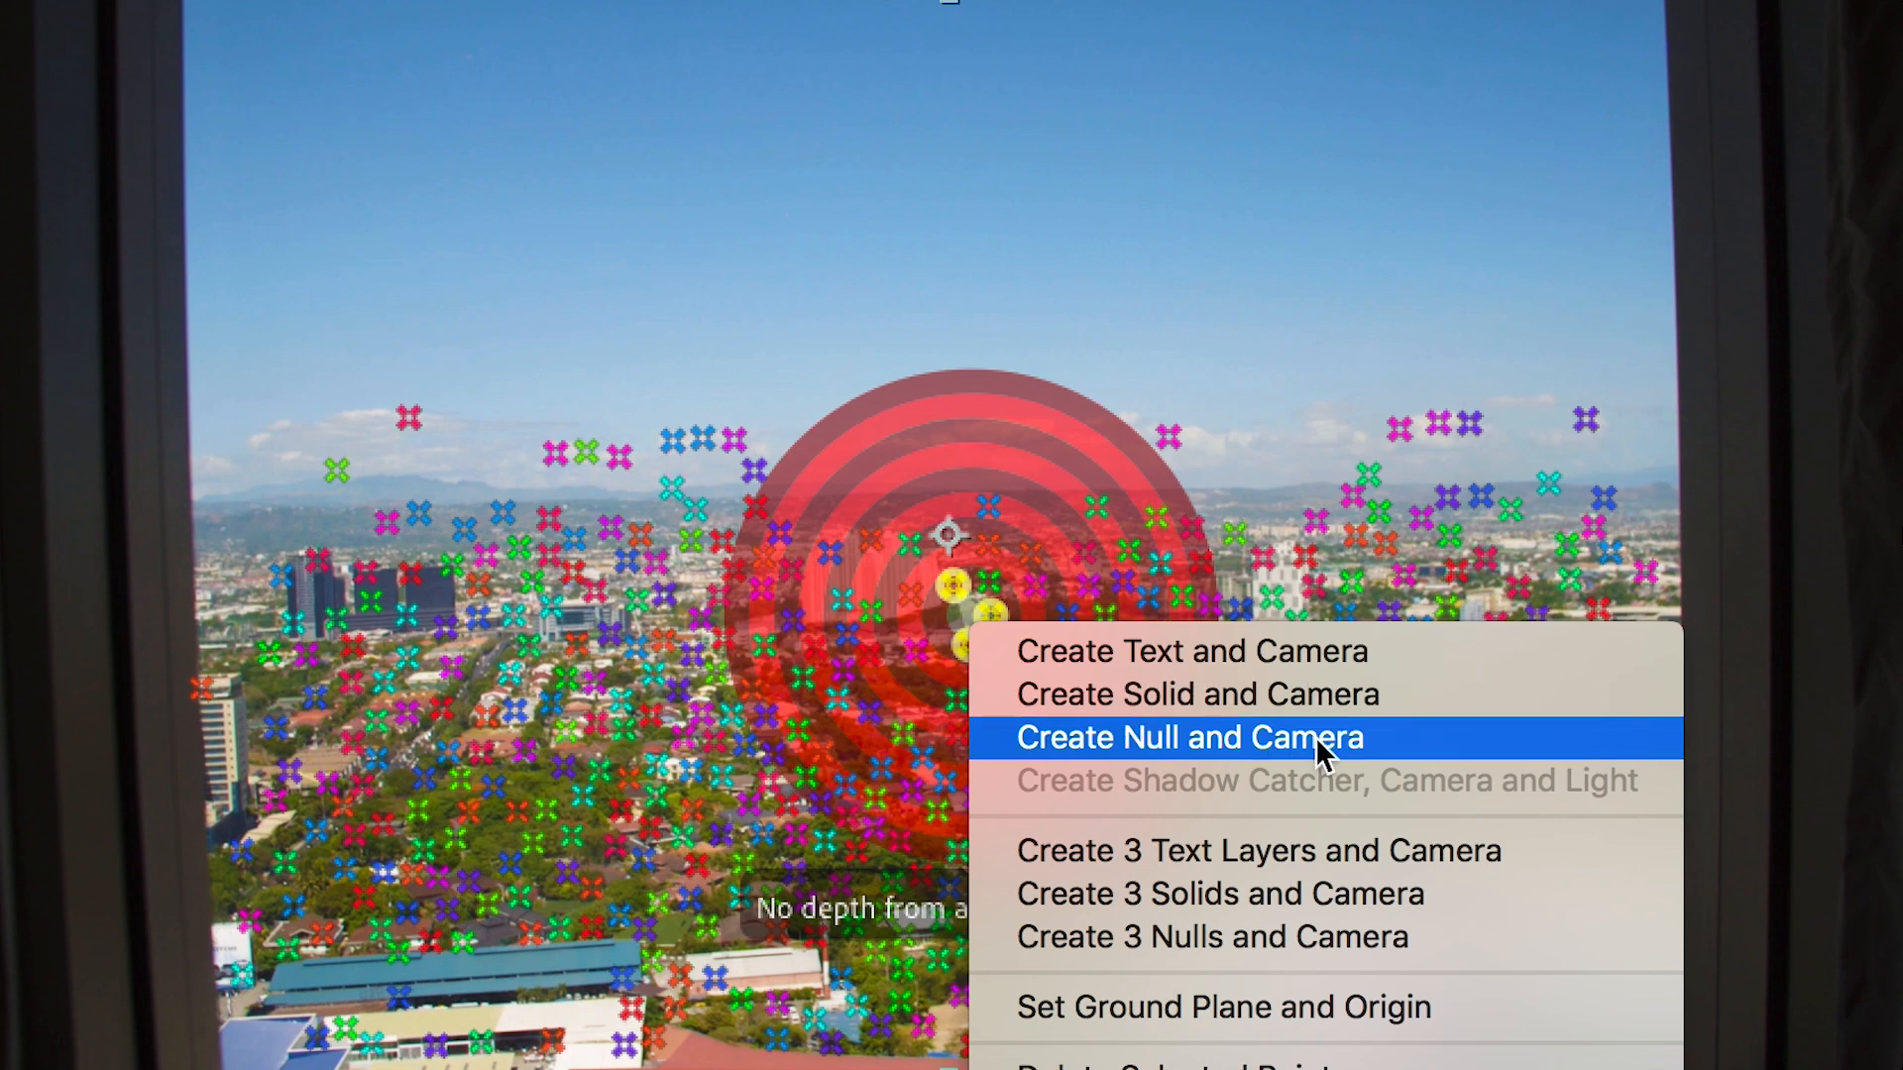
Step: Create a track null and camera, move SKYLINE.jpg to the top and make it a 3D layer
{"action": "left_click", "coordinate": [1190, 737]}
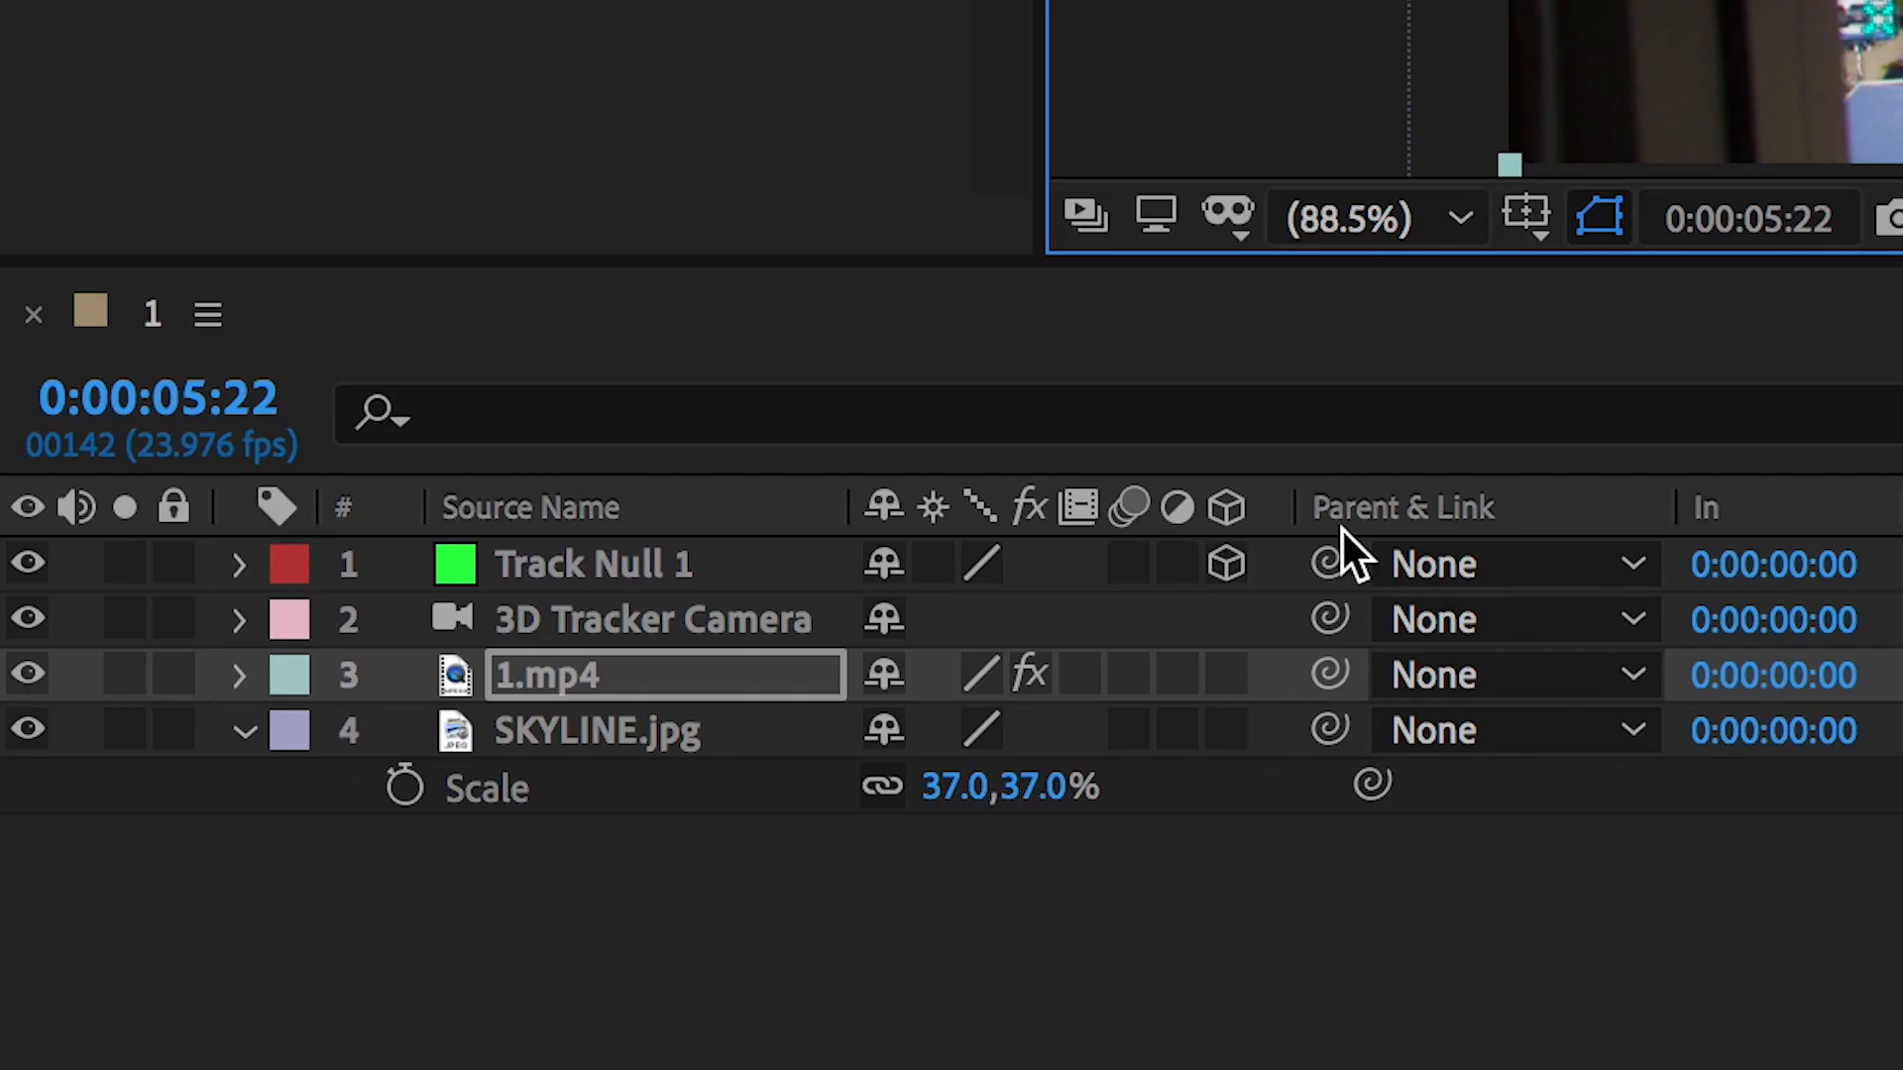
{"action": "left_click", "coordinate": [597, 730]}
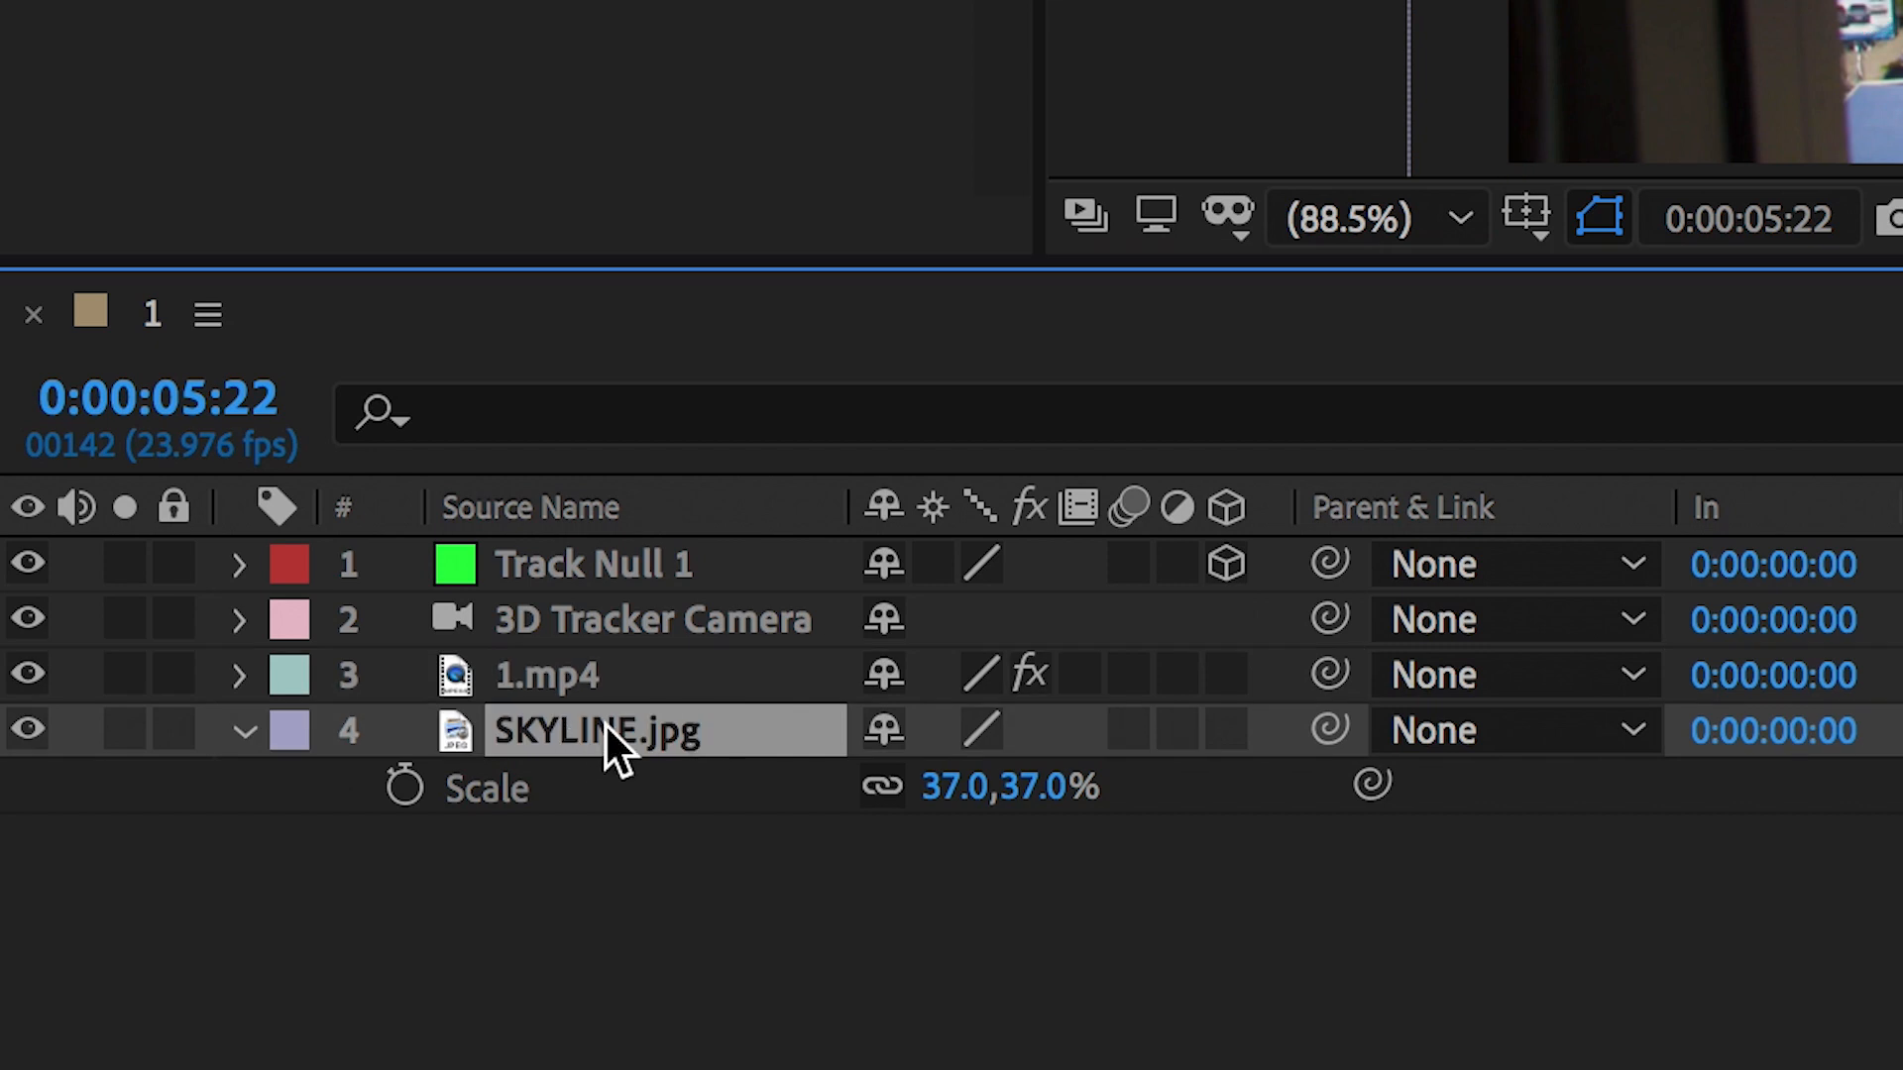
{"action": "left_click_drag", "start_coordinate": [594, 730], "coordinate": [595, 563]}
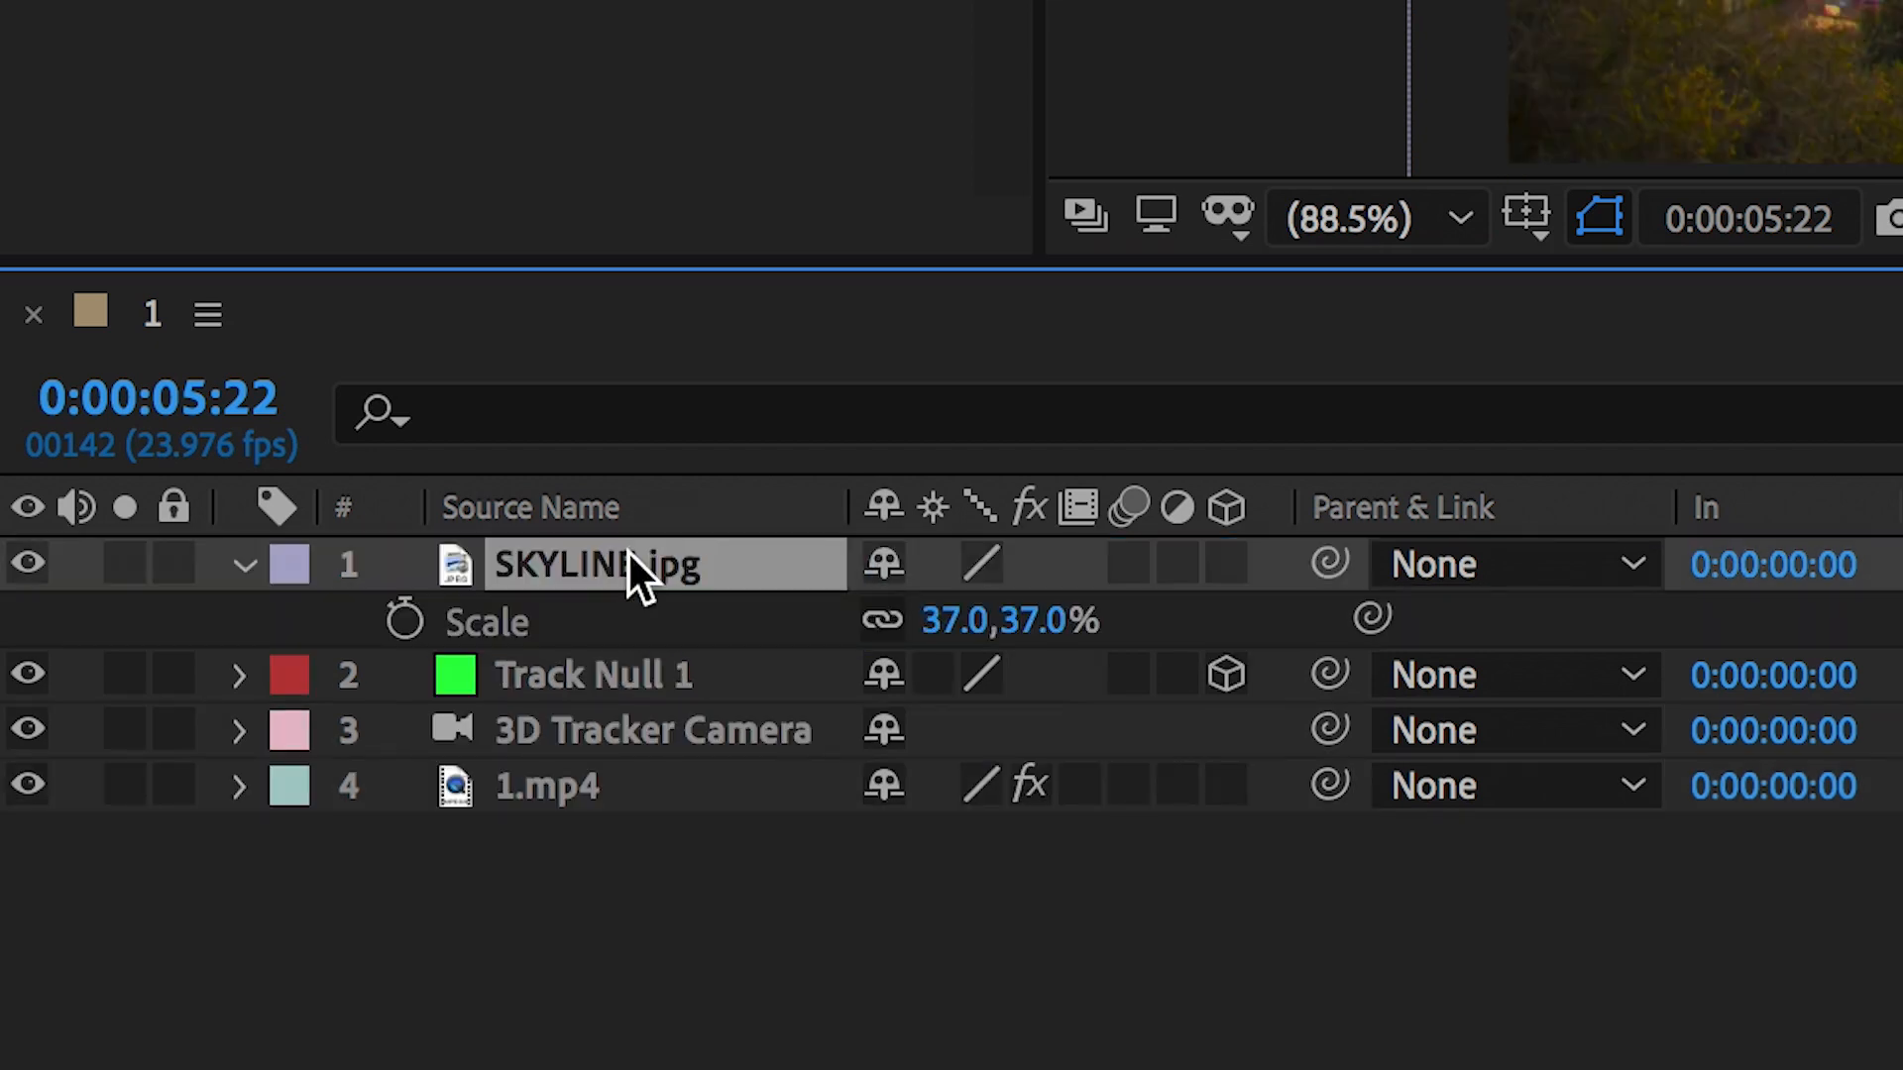
{"action": "mouse_move", "coordinate": [1201, 595]}
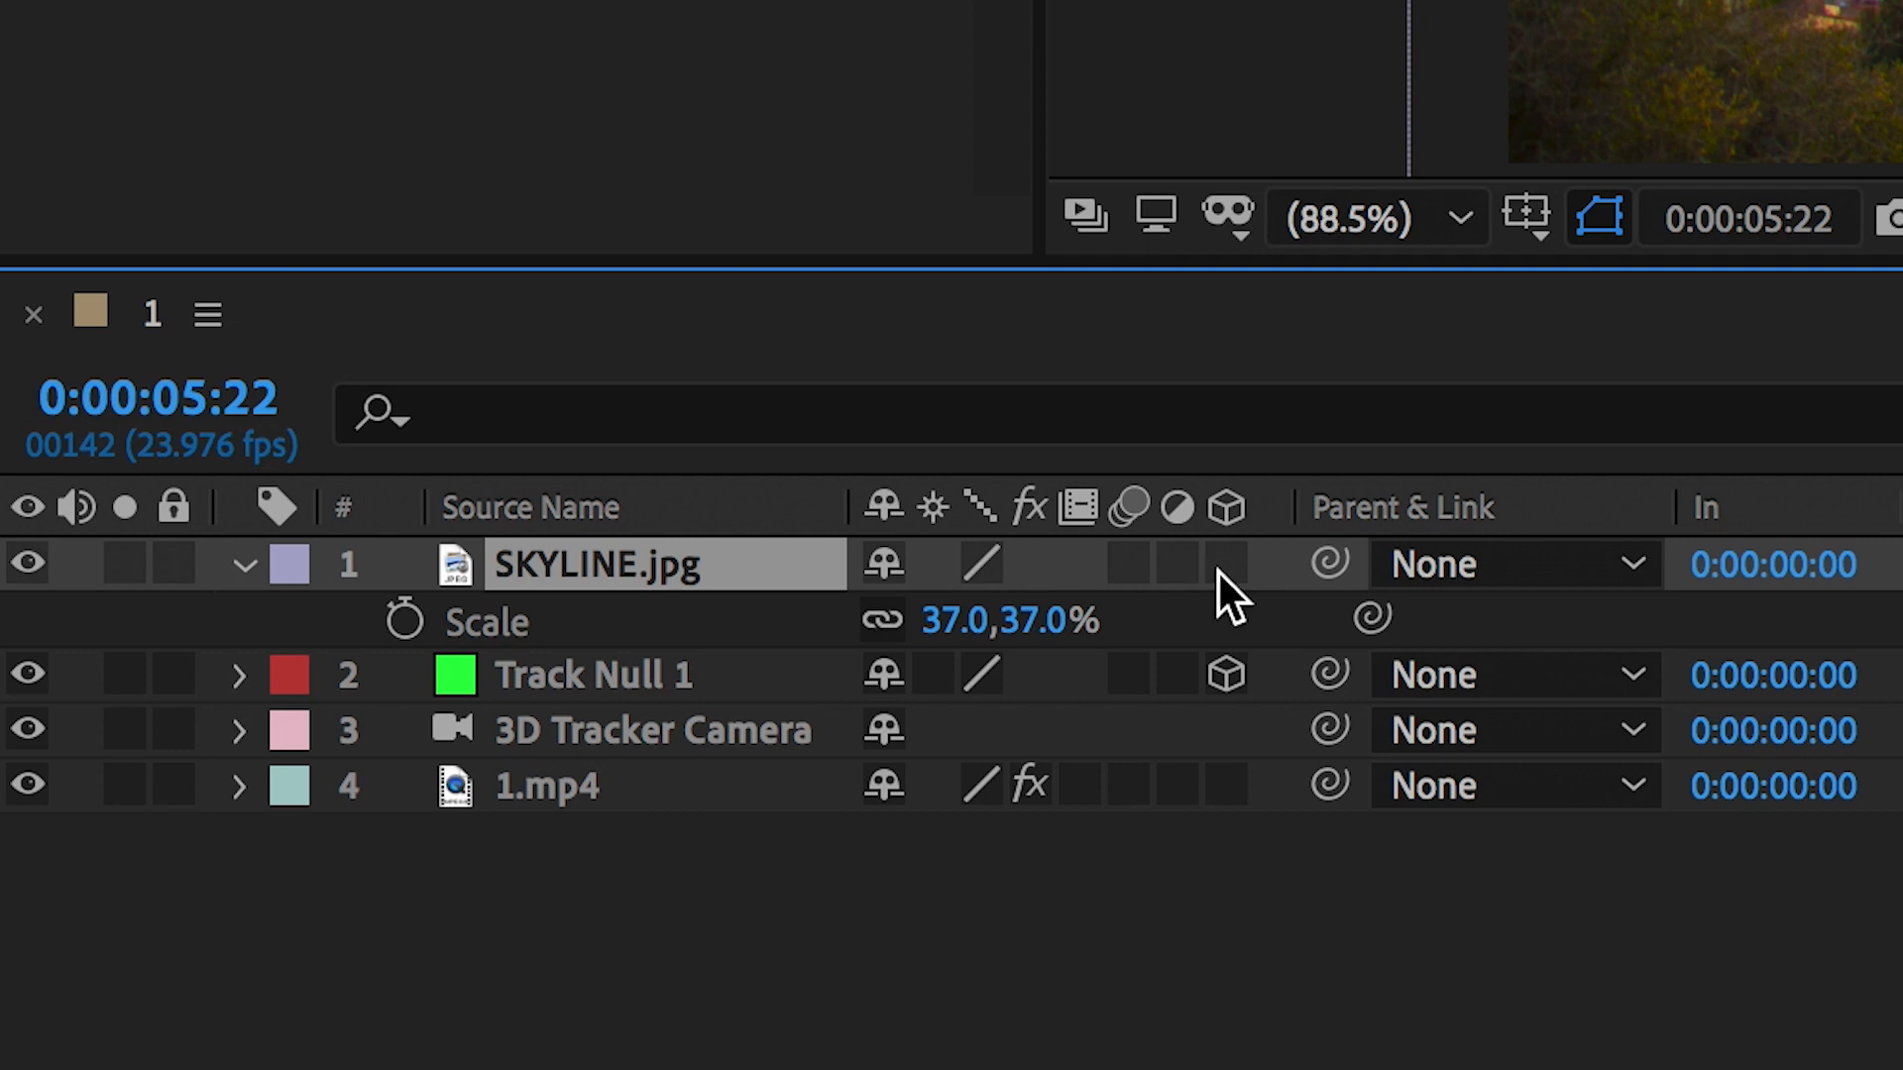
{"action": "left_click", "coordinate": [1223, 561]}
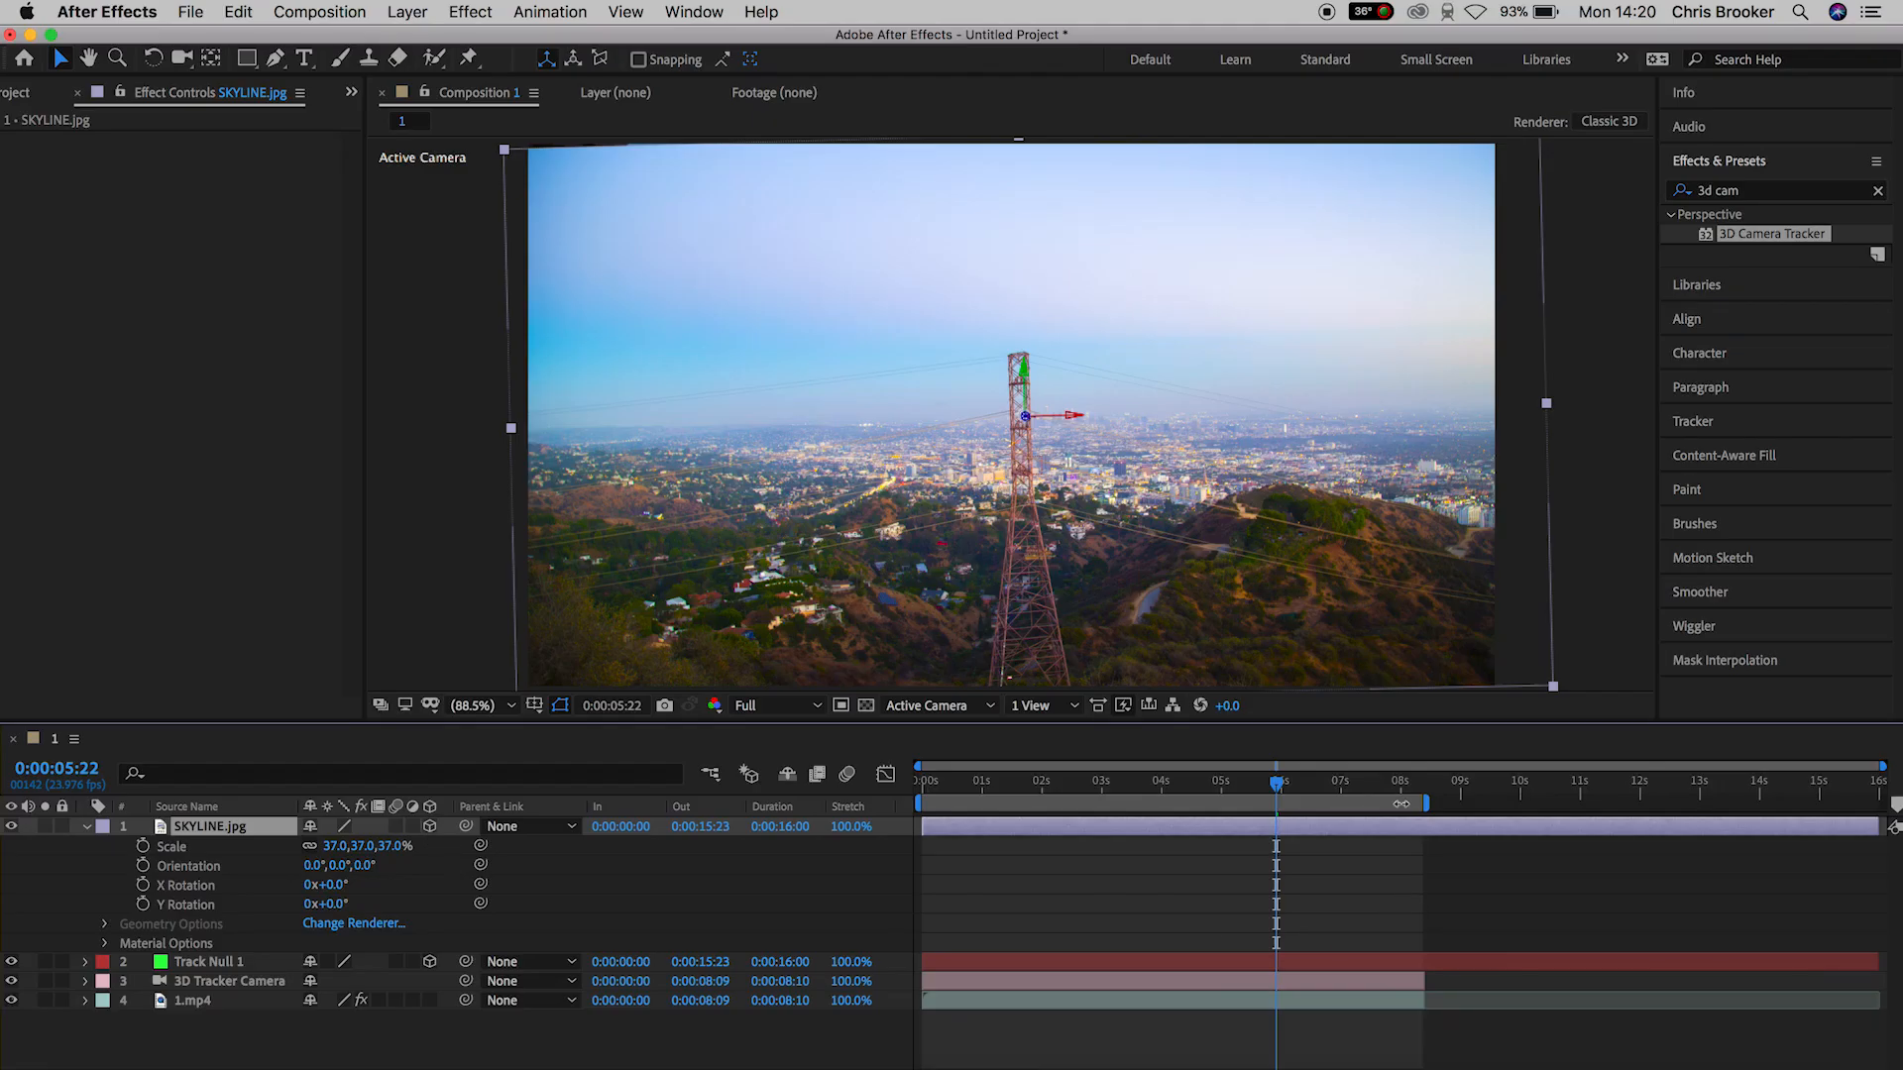
Step: Scrub the timeline to check the skyline image against the tracked camera move
{"action": "left_click_drag", "start_coordinate": [1275, 783], "coordinate": [1313, 783]}
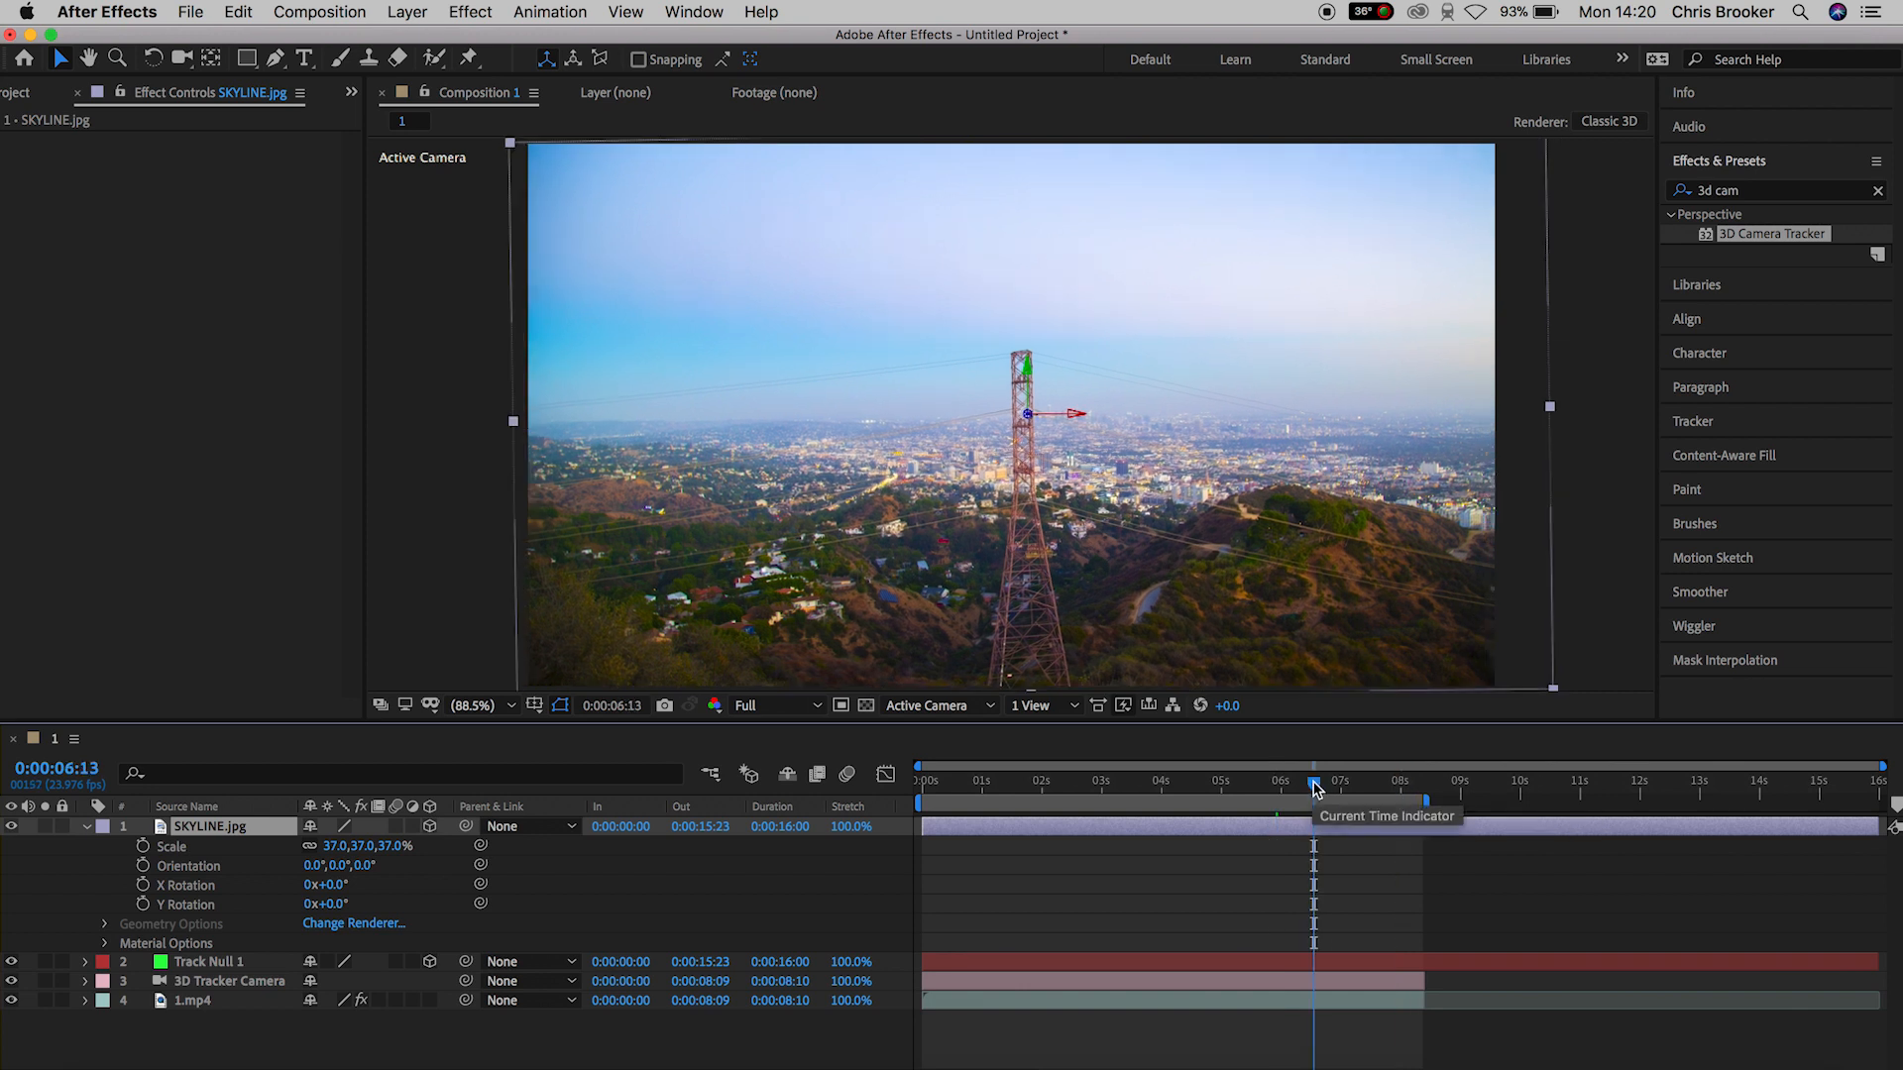
{"action": "left_click_drag", "start_coordinate": [1312, 781], "coordinate": [993, 781]}
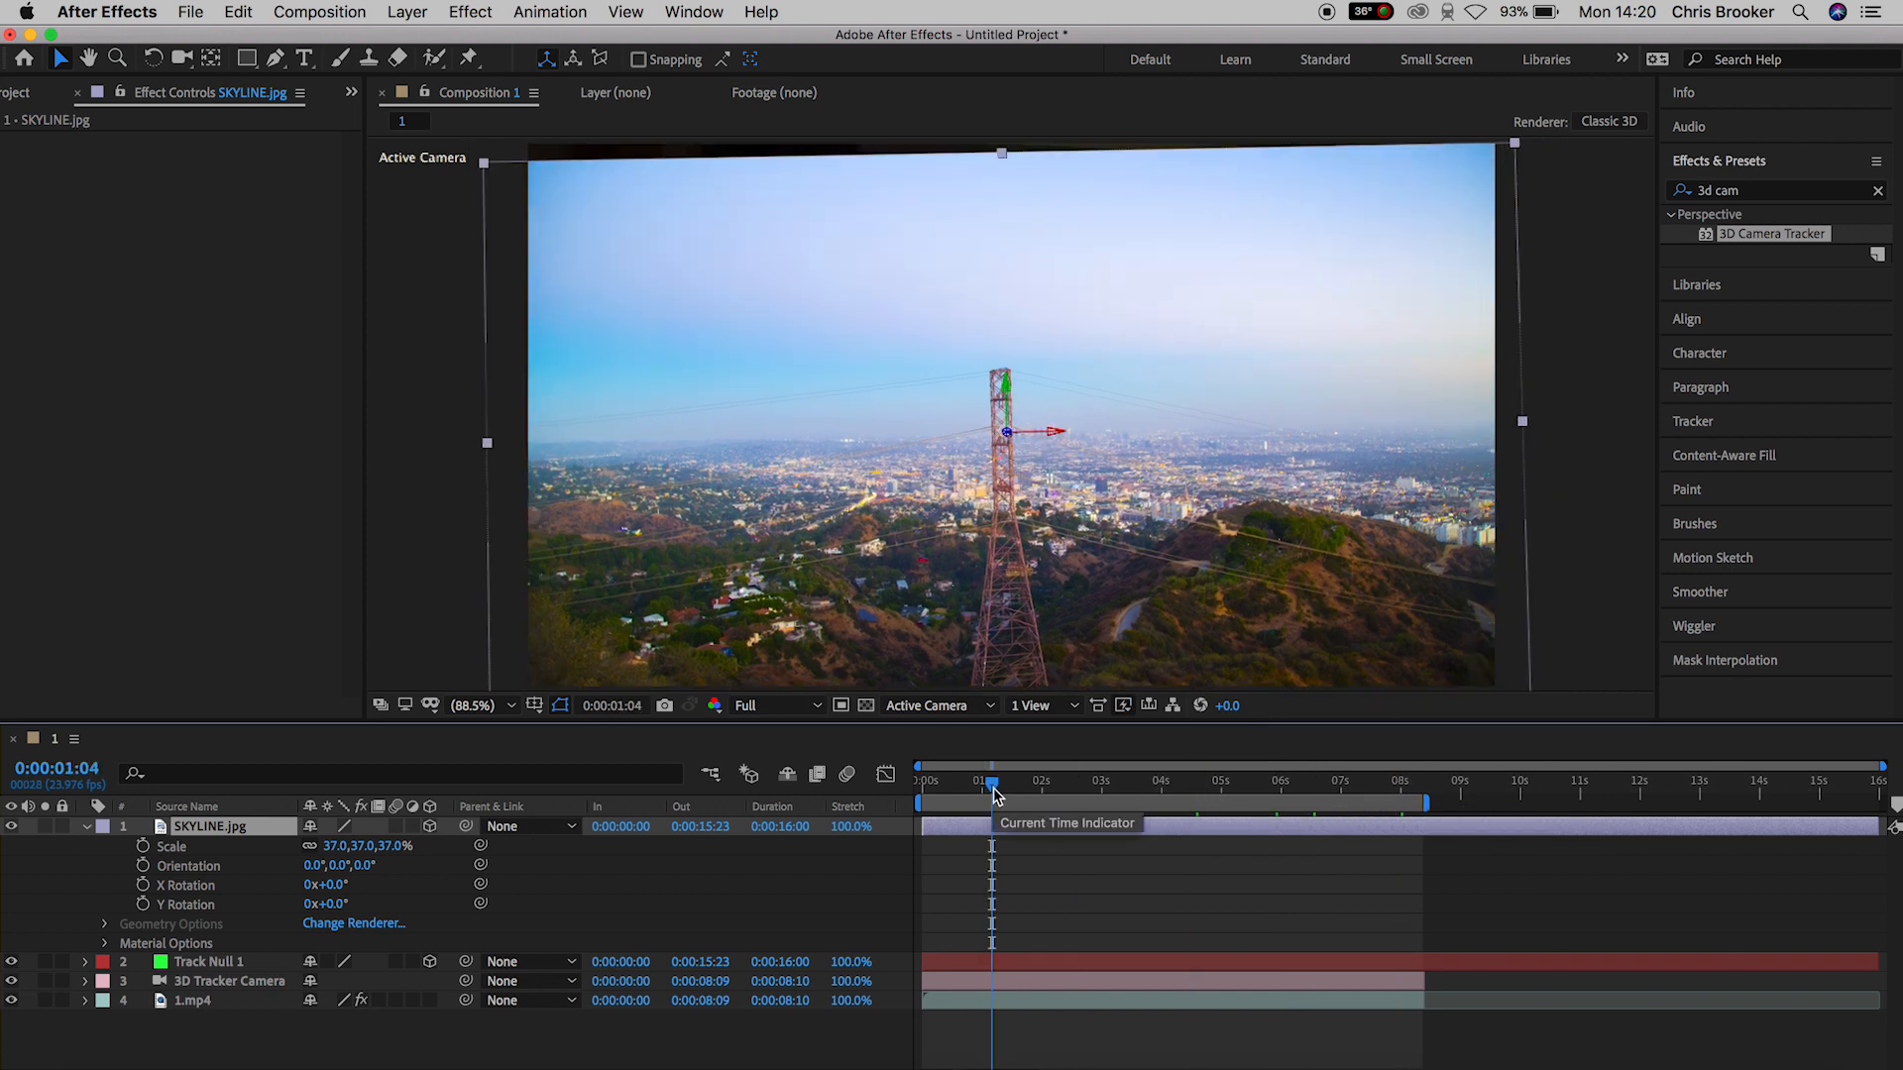
{"action": "mouse_move", "coordinate": [321, 890]}
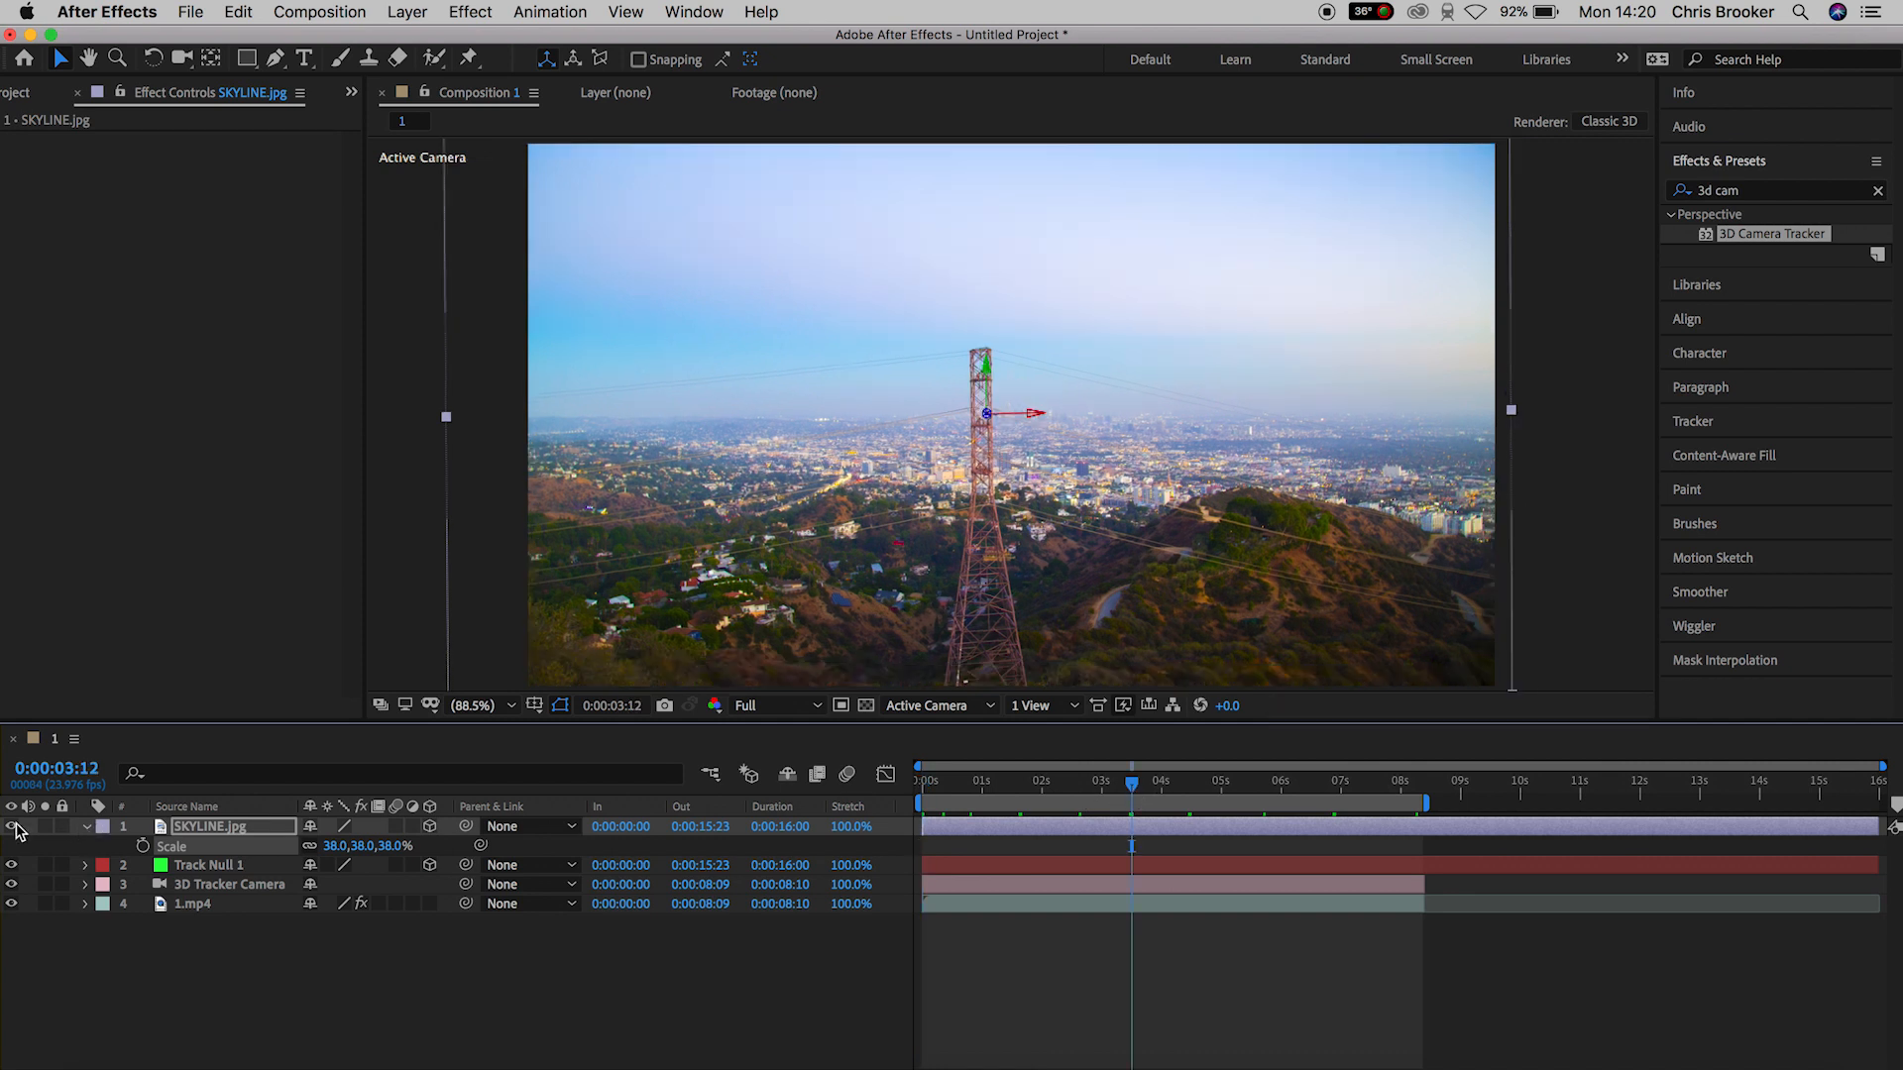
Step: Hide SKYLINE.jpg and select the 1.mp4 footage layer for duplication
{"action": "left_click", "coordinate": [193, 904]}
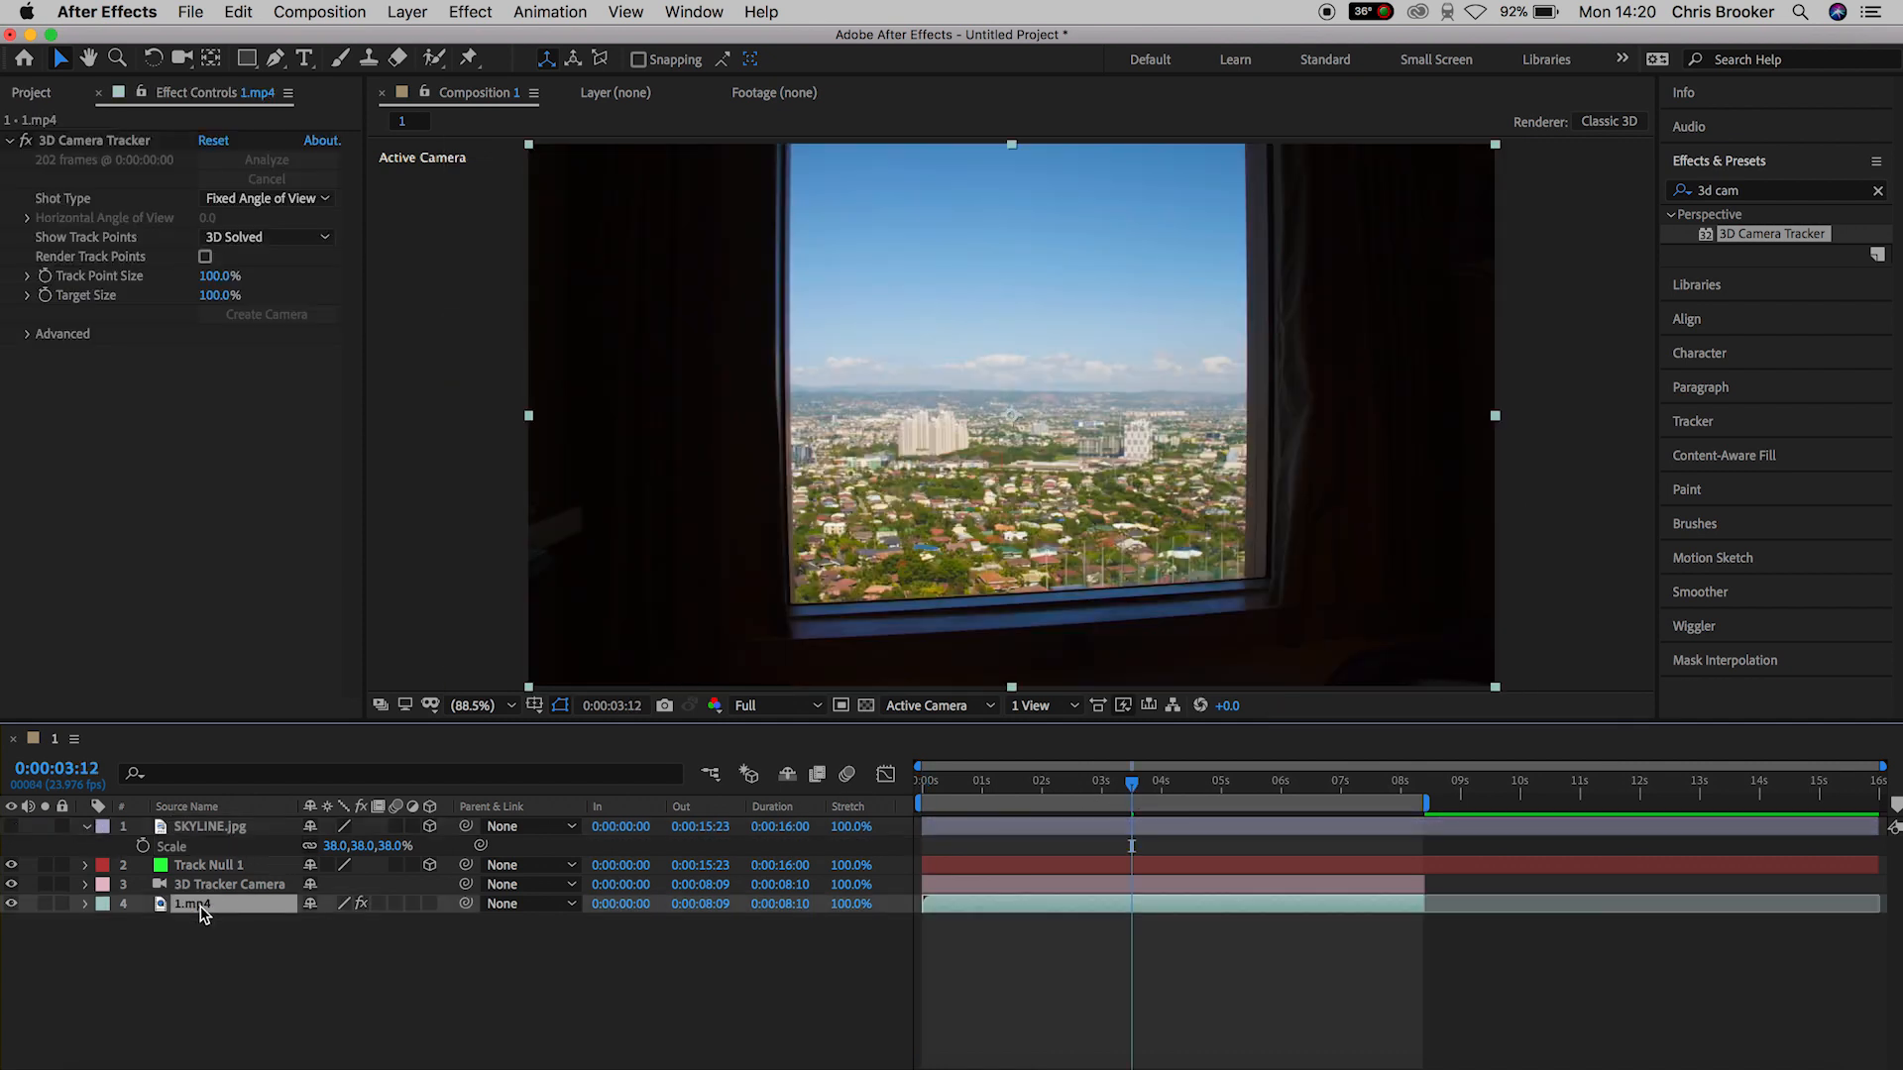
{"action": "double_click", "coordinate": [195, 904]}
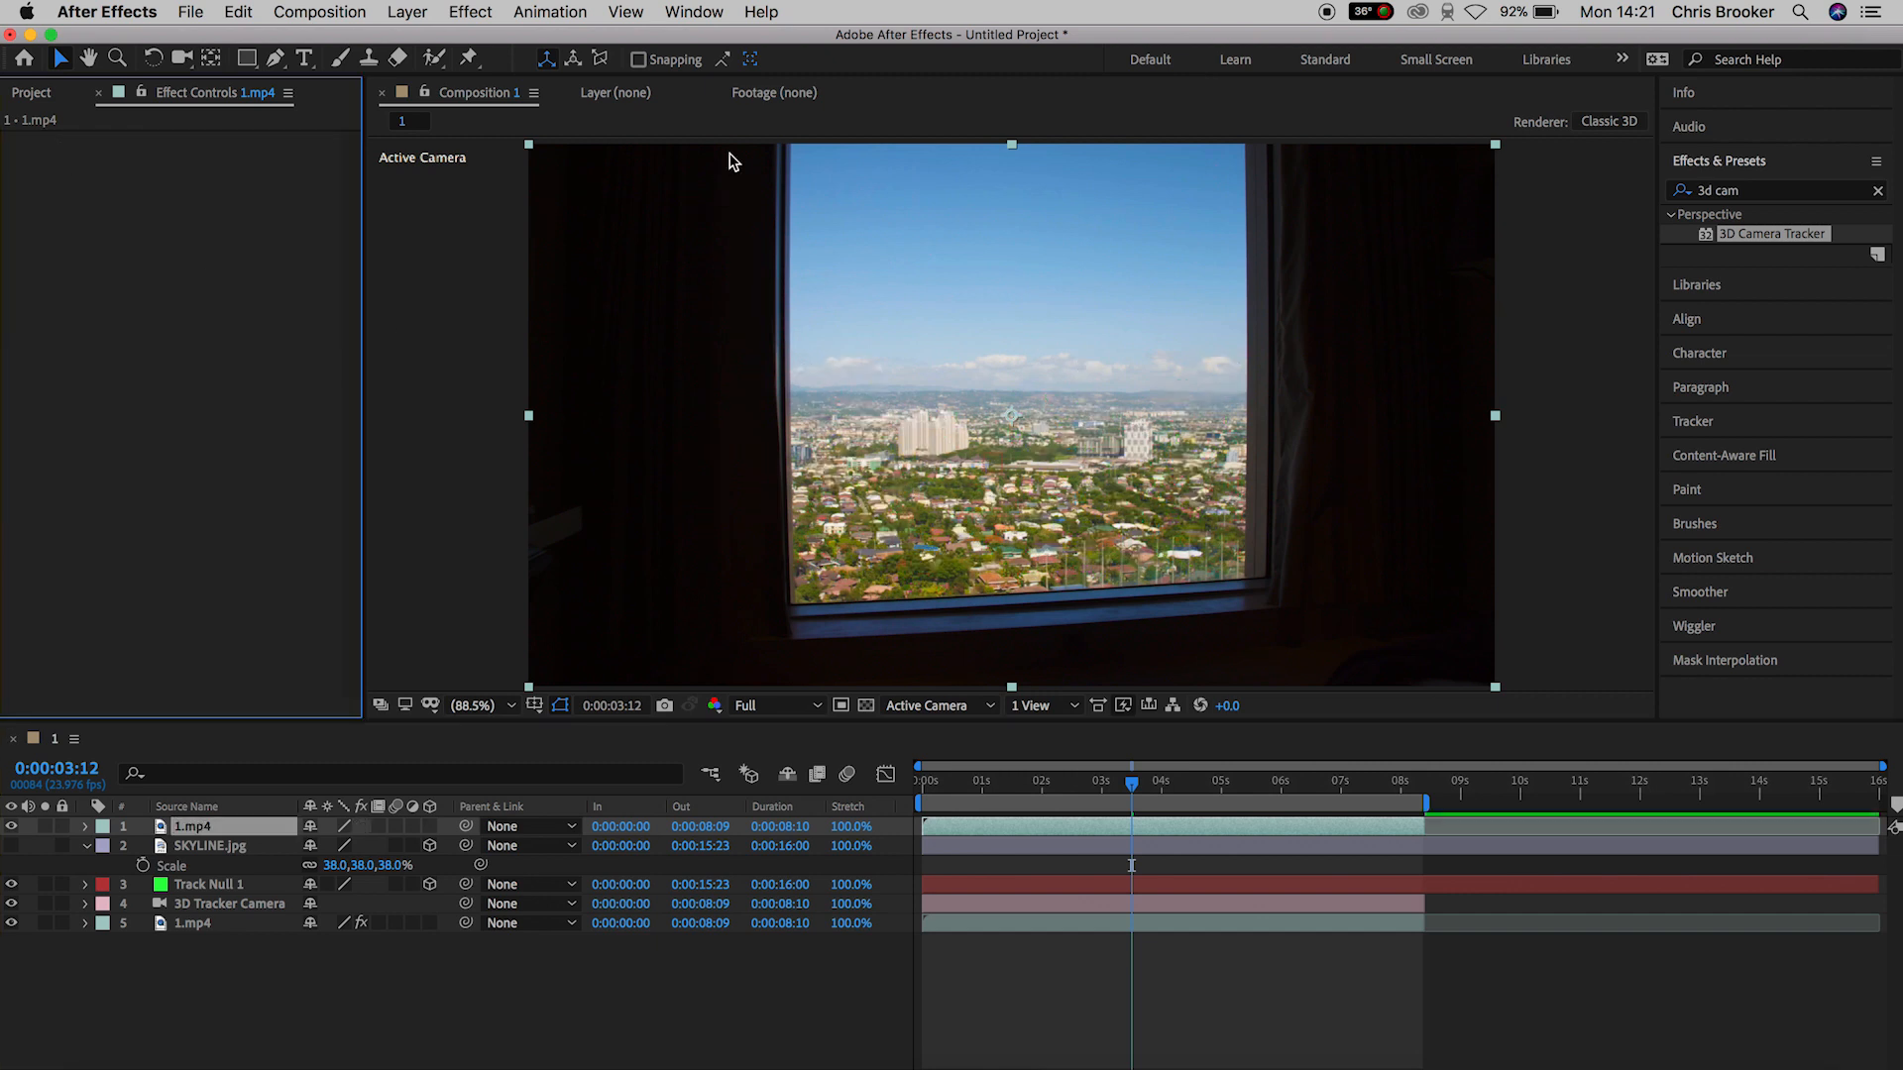
{"action": "mouse_move", "coordinate": [1251, 589]}
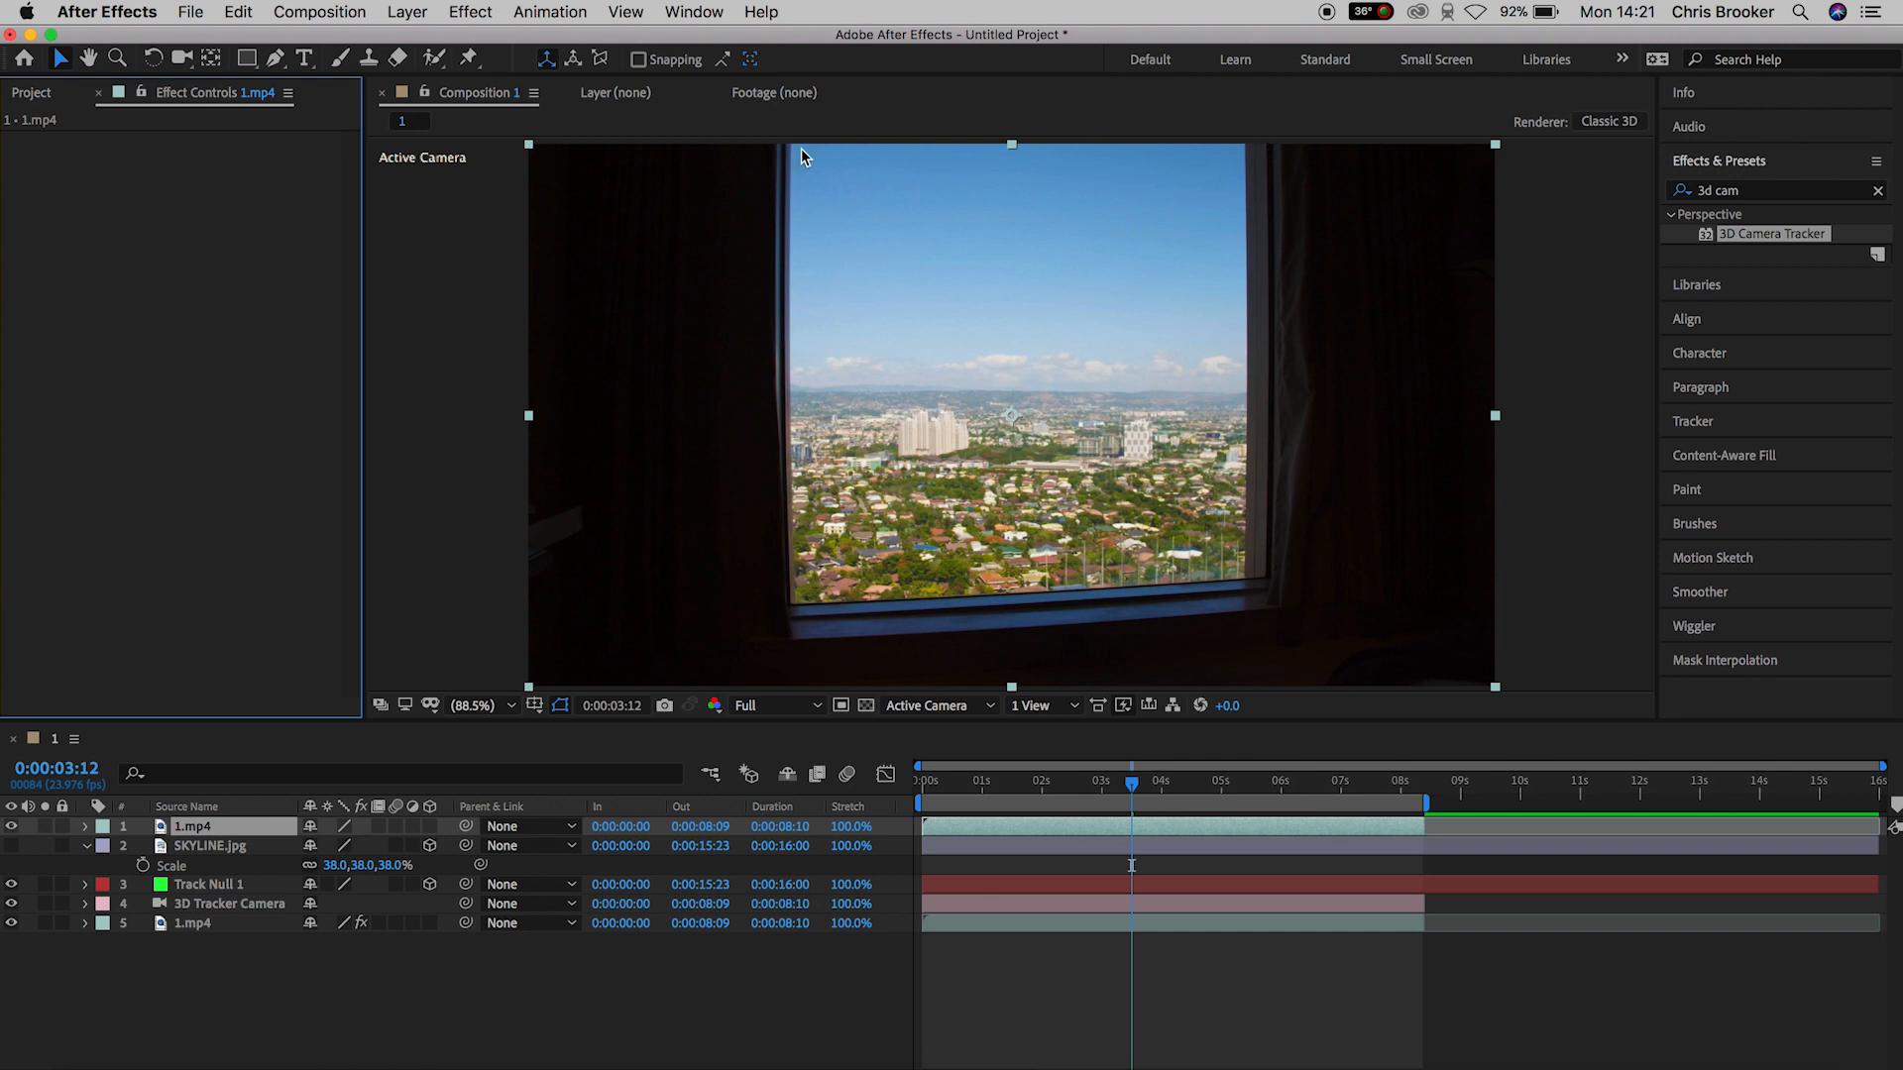
{"action": "mouse_move", "coordinate": [813, 607]}
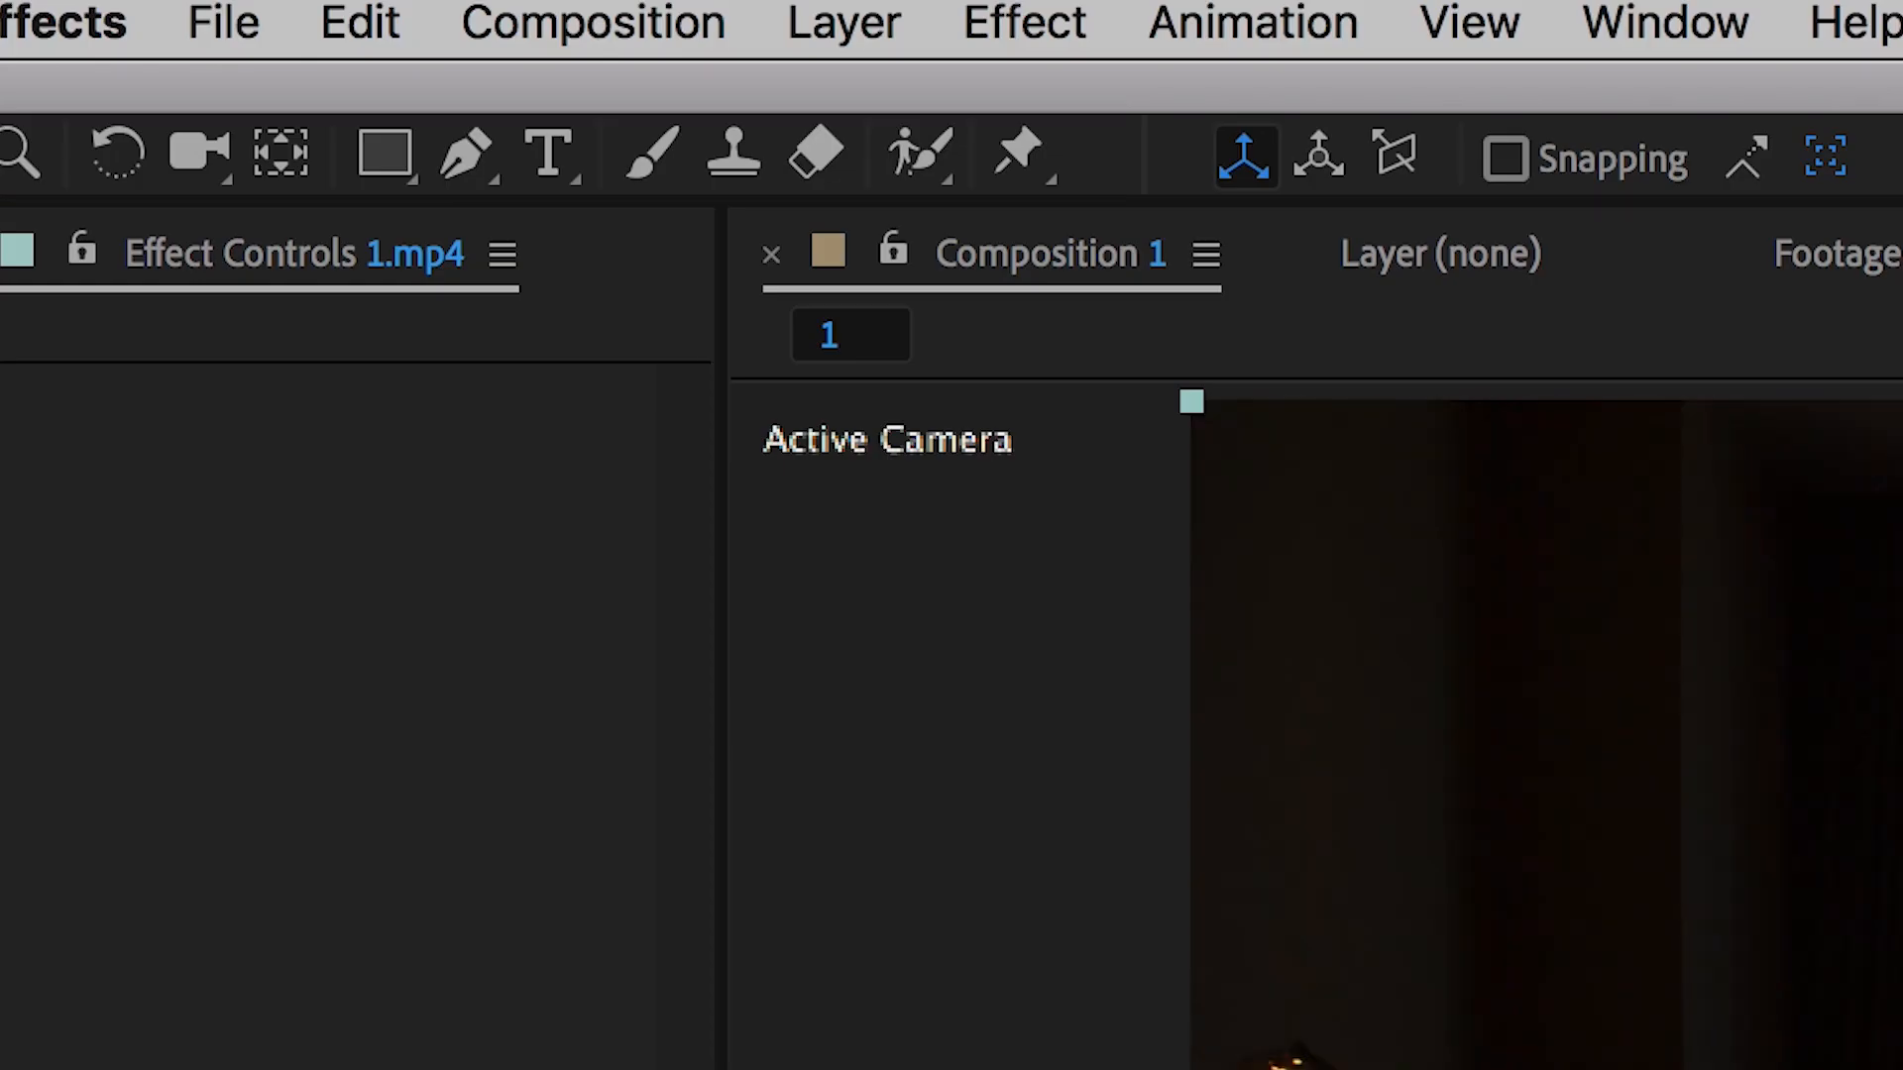
{"action": "mouse_move", "coordinate": [993, 205]}
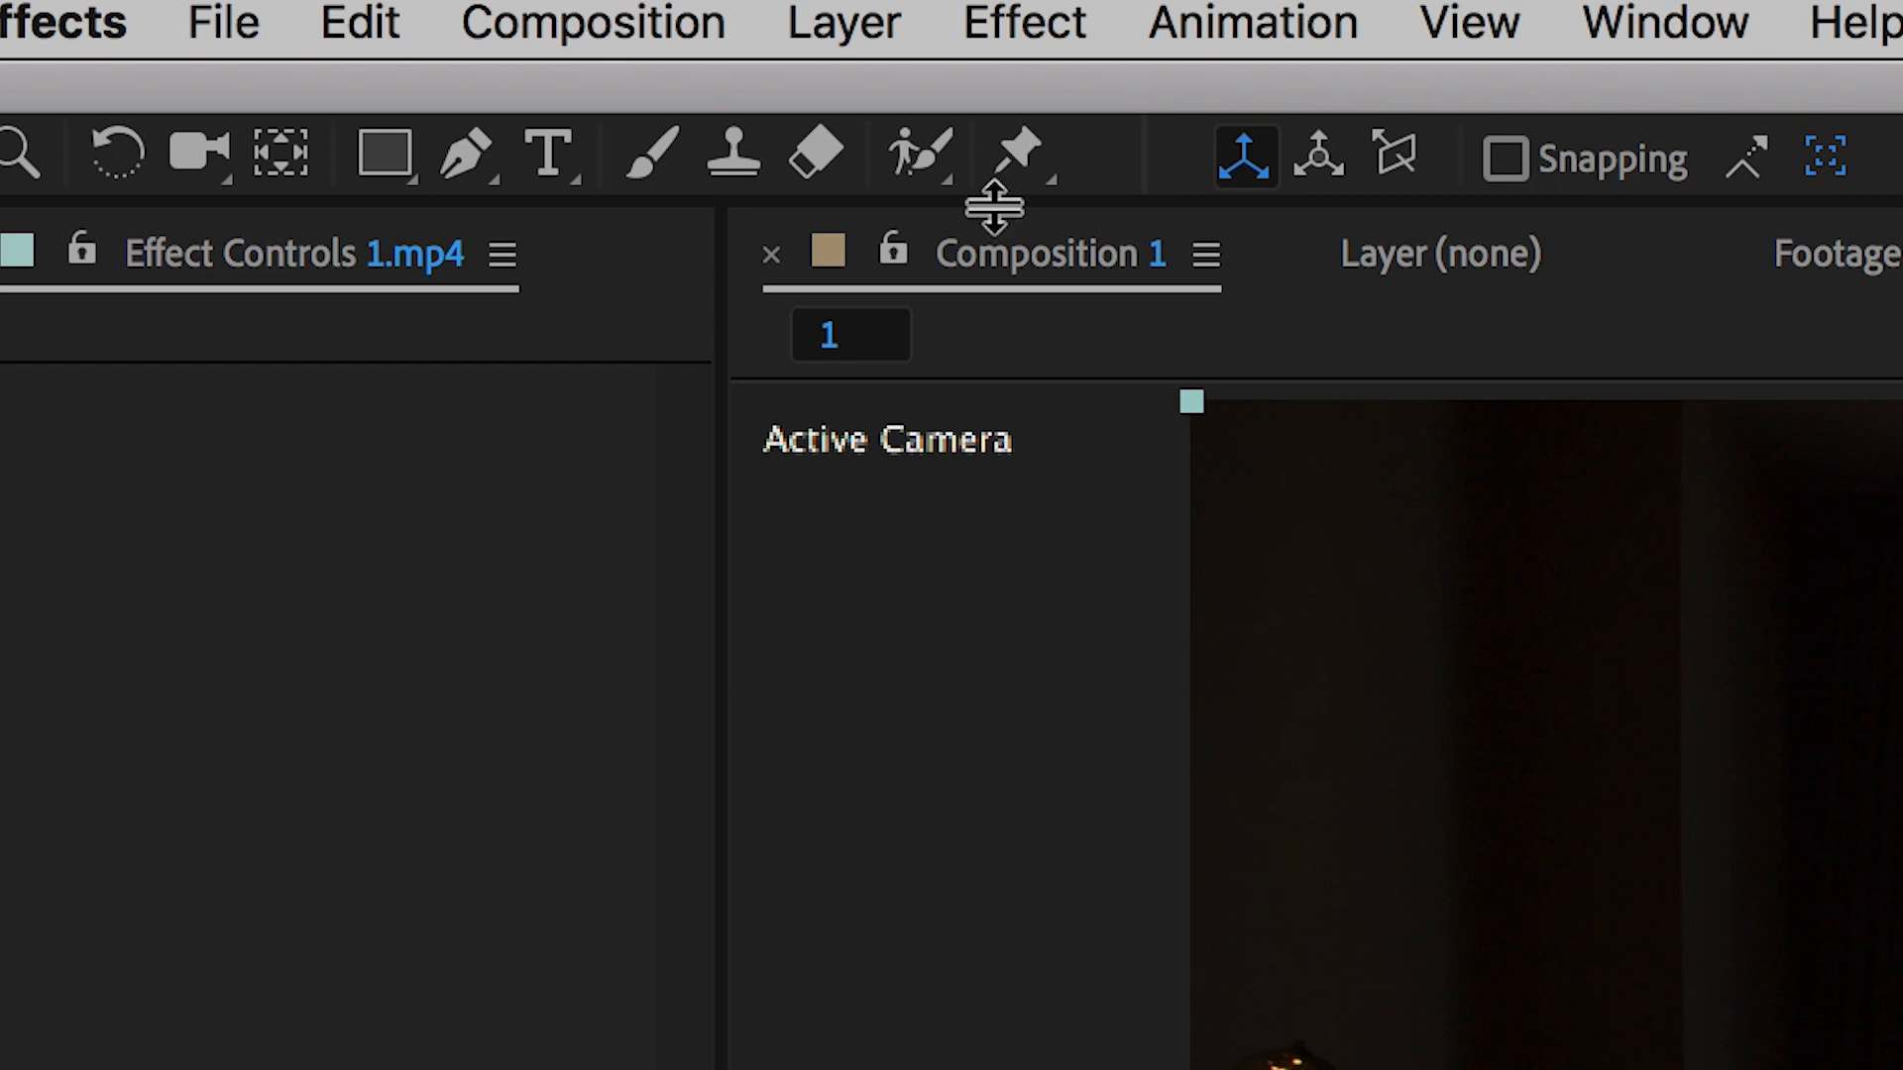
Step: Roto Brush the room as foreground and subtract the window glass from the matte
{"action": "left_click", "coordinate": [916, 155]}
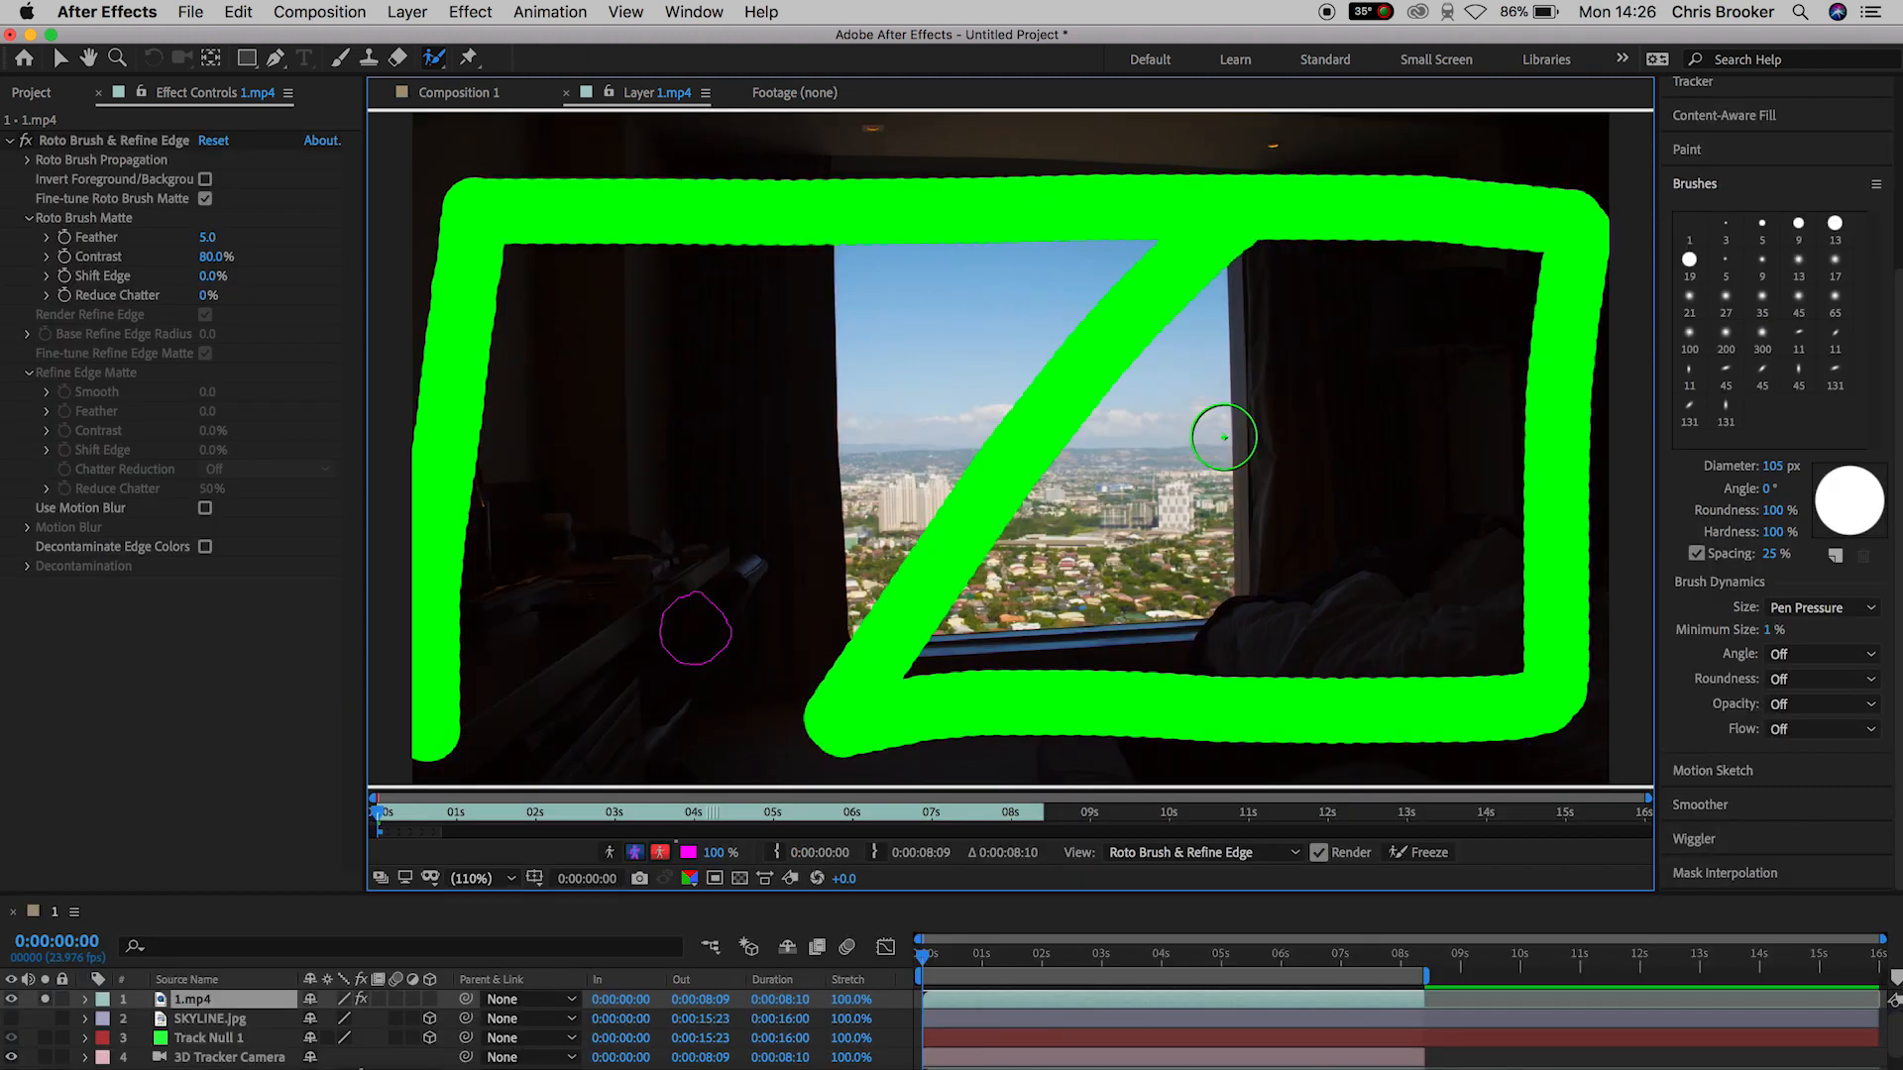
{"action": "left_click_drag", "start_coordinate": [1223, 437], "coordinate": [1573, 553]}
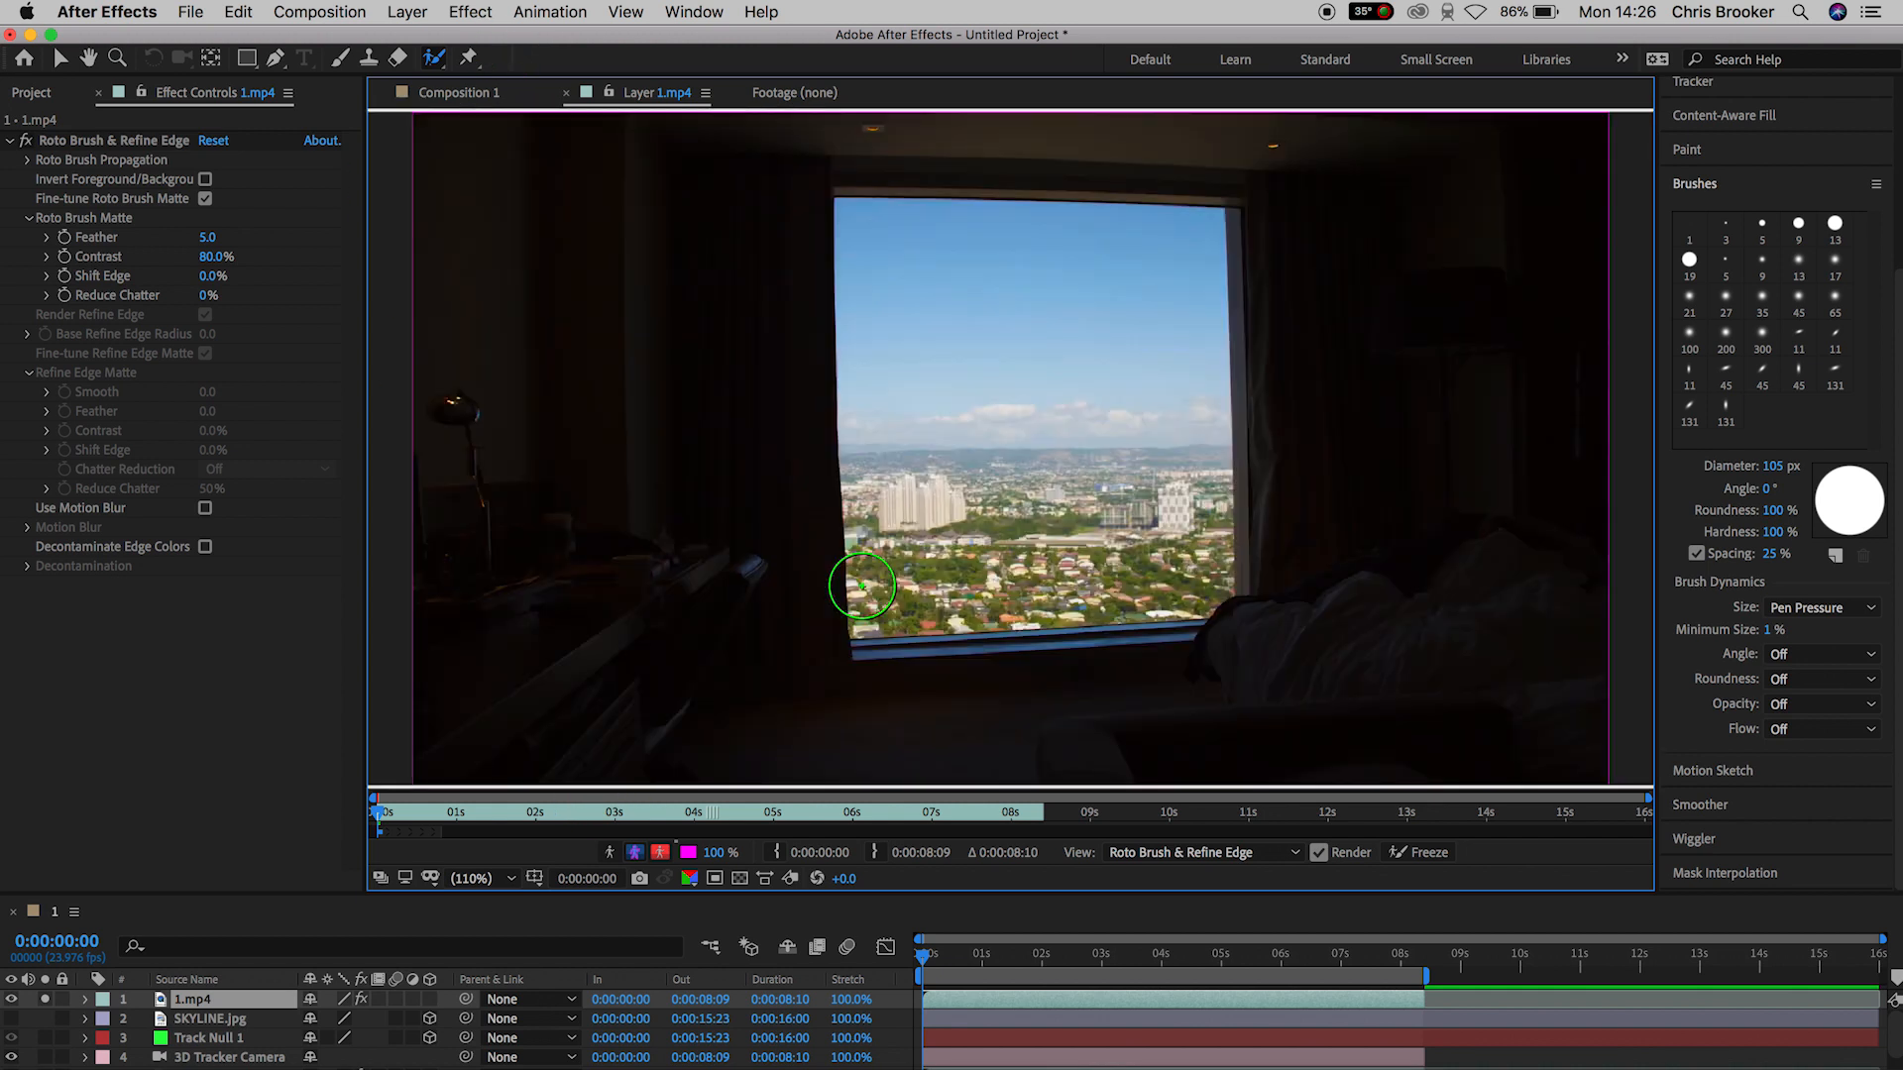
{"action": "mouse_move", "coordinate": [920, 381]}
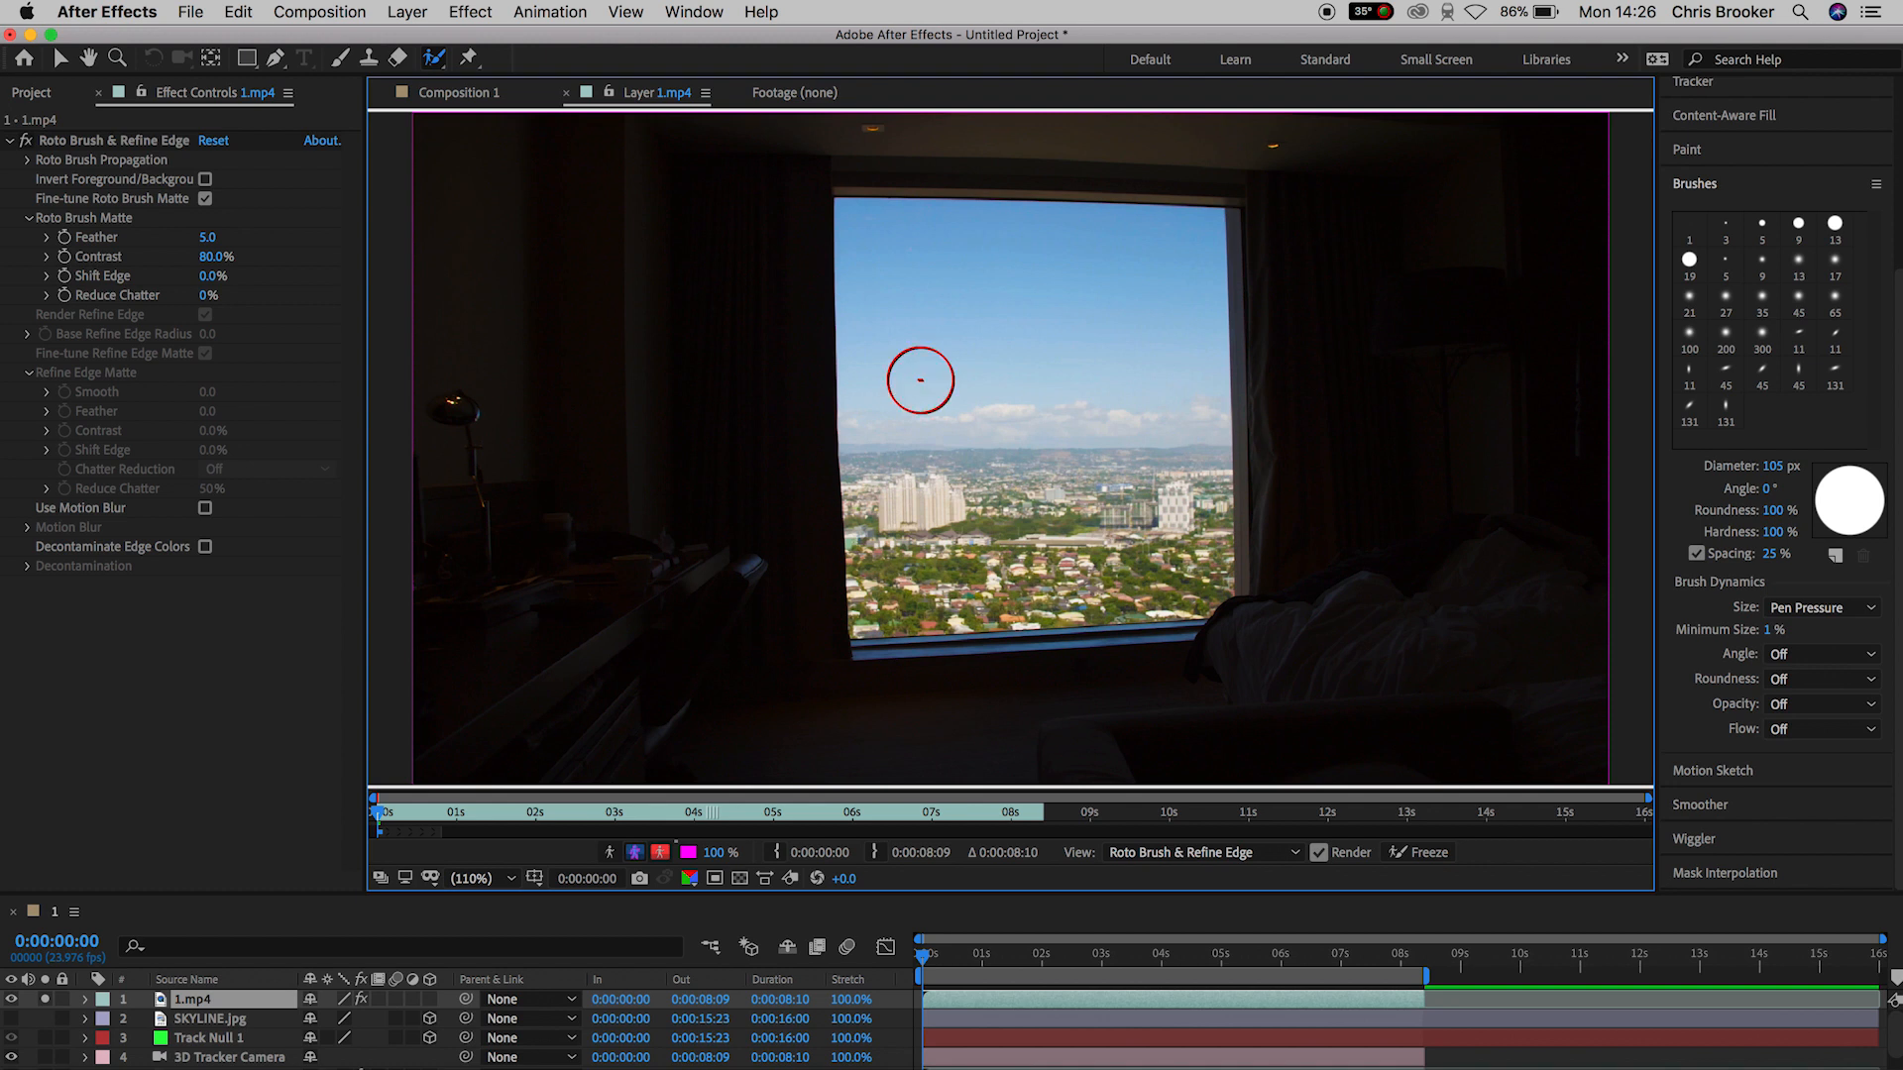
{"action": "left_click_drag", "start_coordinate": [890, 353], "coordinate": [904, 624]}
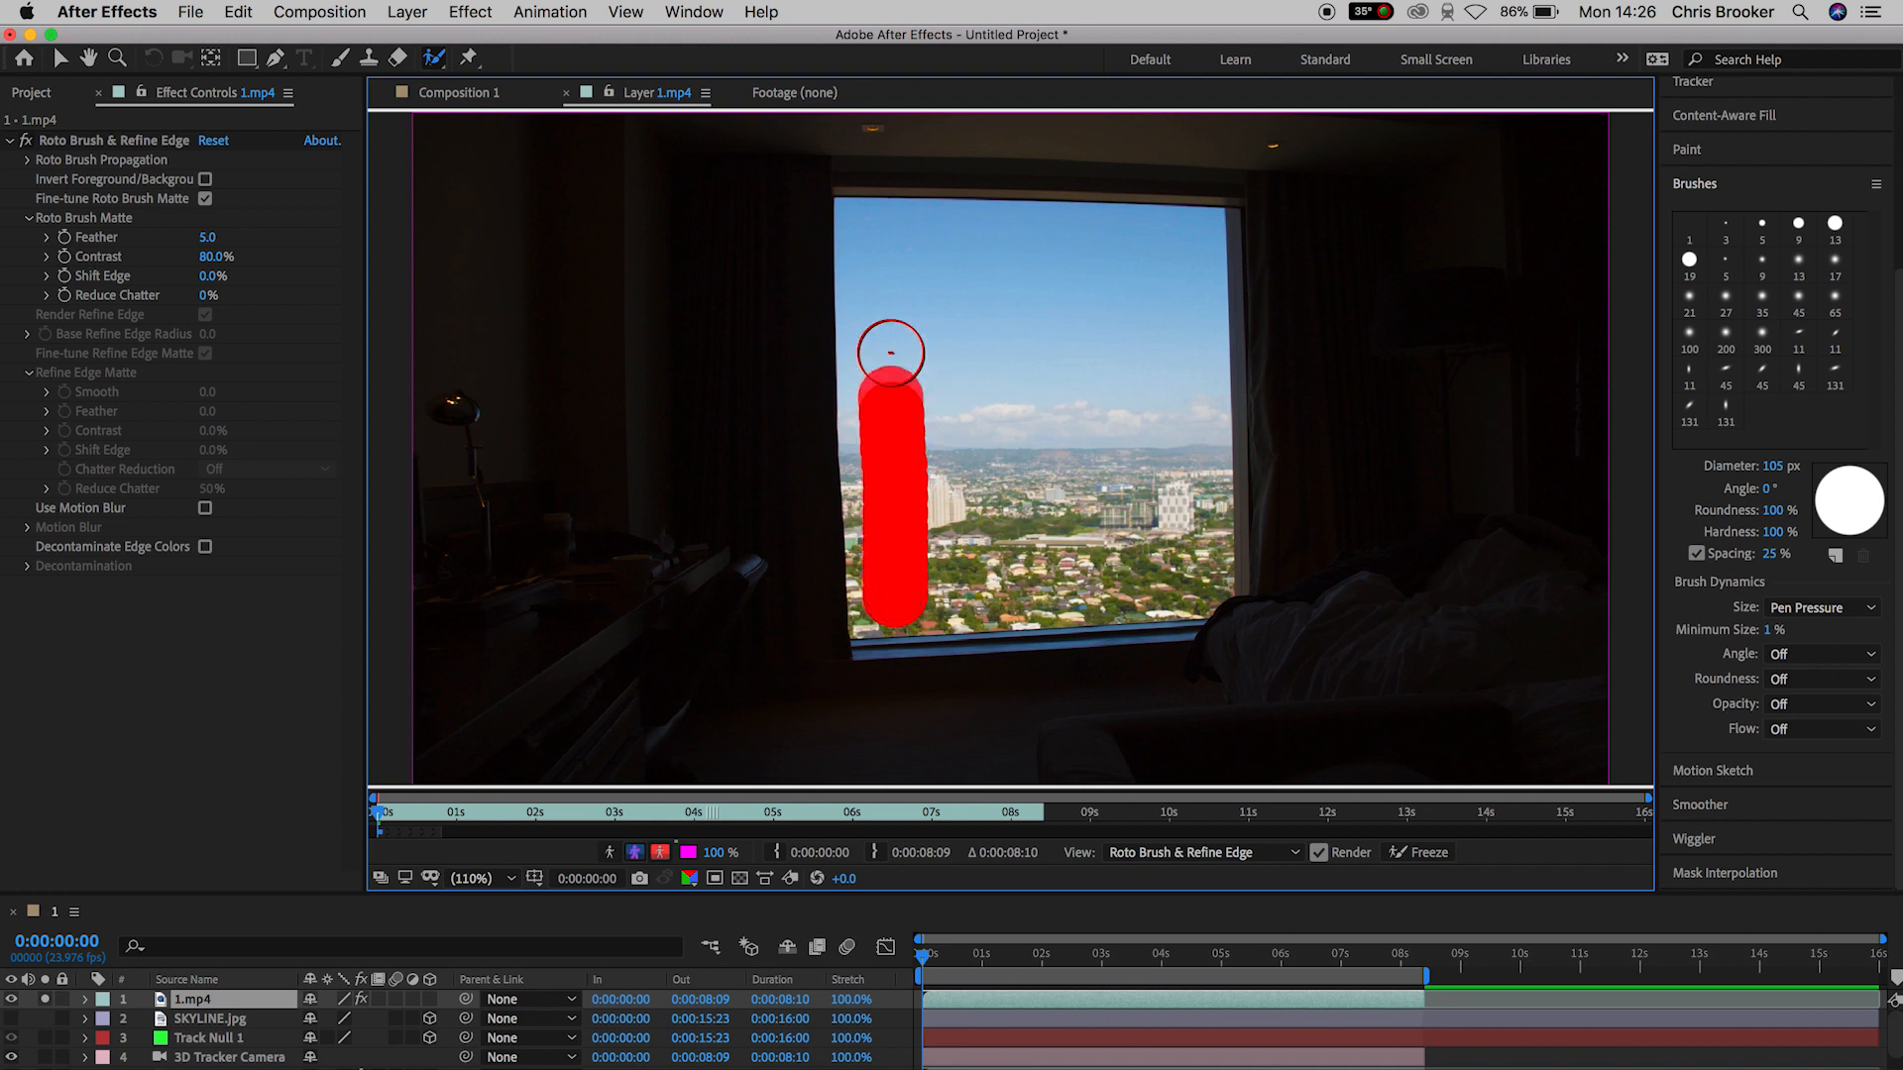
{"action": "left_click_drag", "start_coordinate": [890, 348], "coordinate": [1164, 258]}
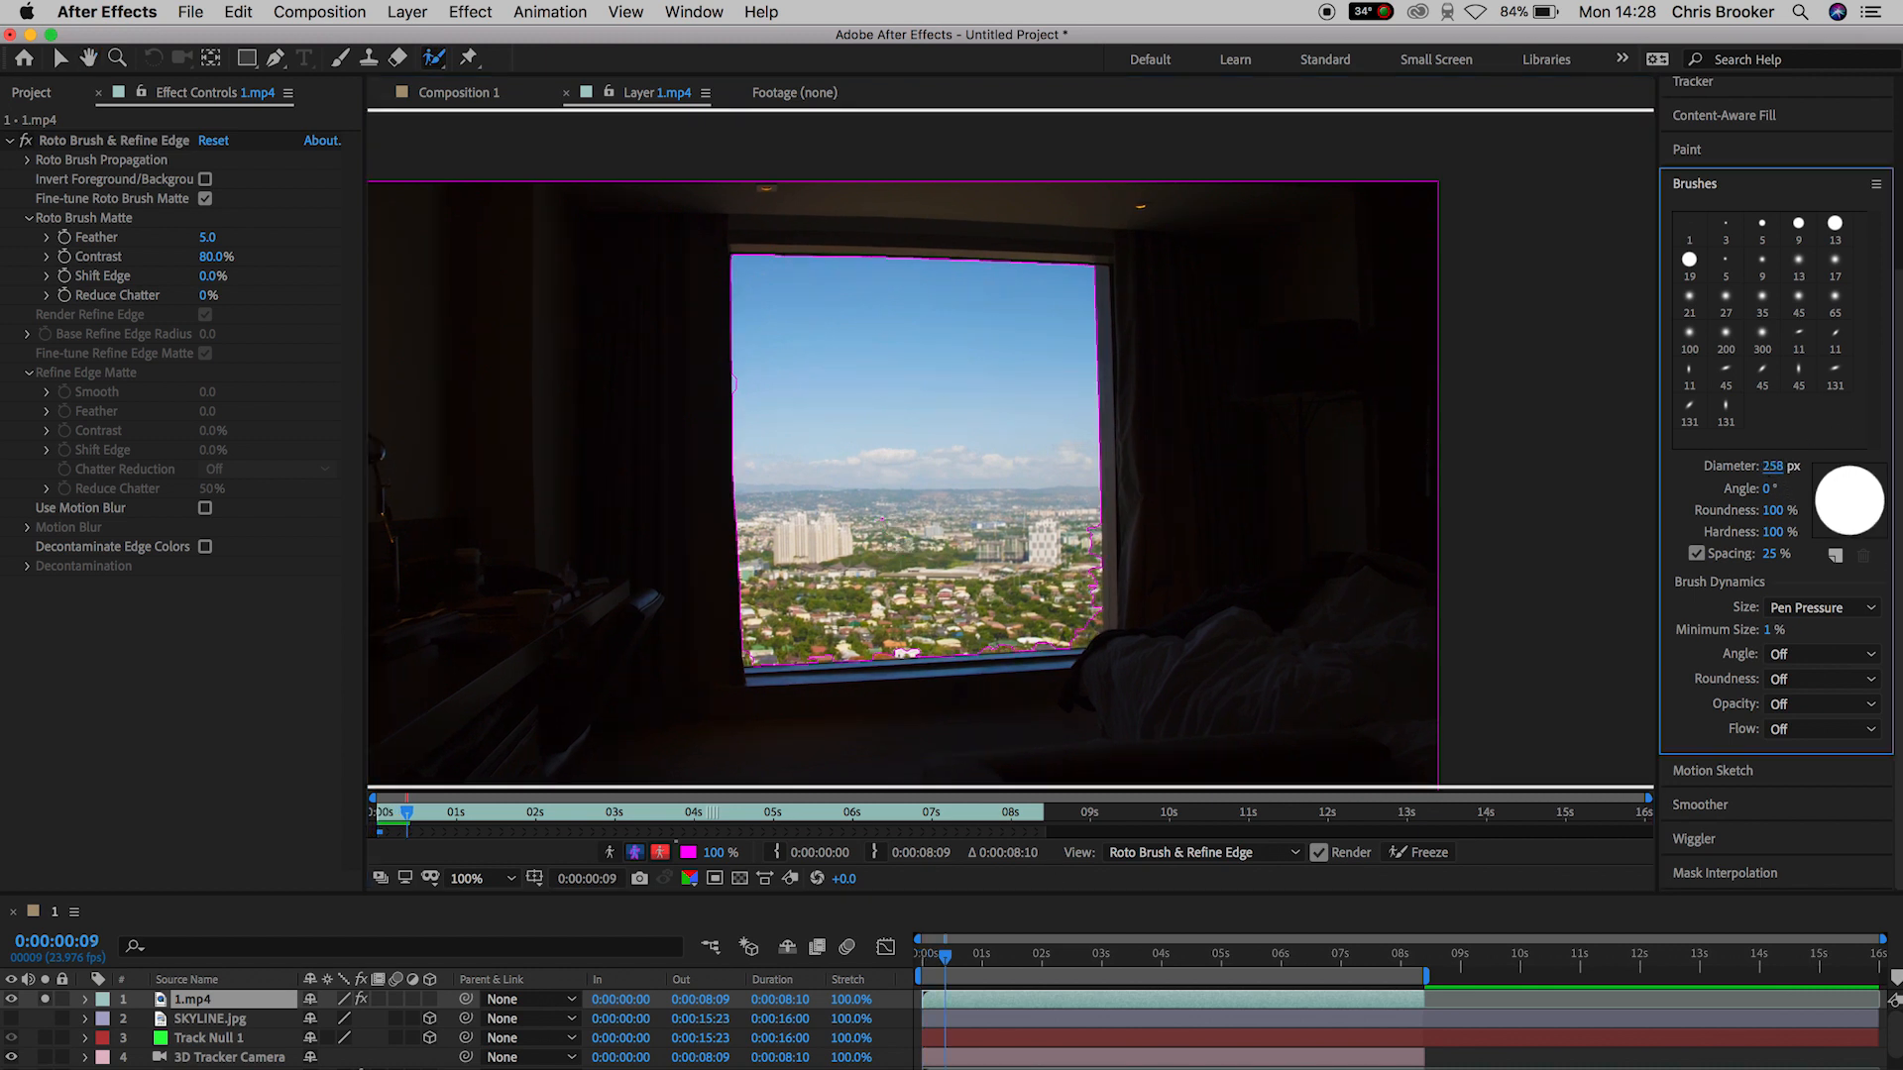
Step: Correct the Roto Brush cutout edge on later frames of the window footage
{"action": "left_click", "coordinate": [926, 519]}
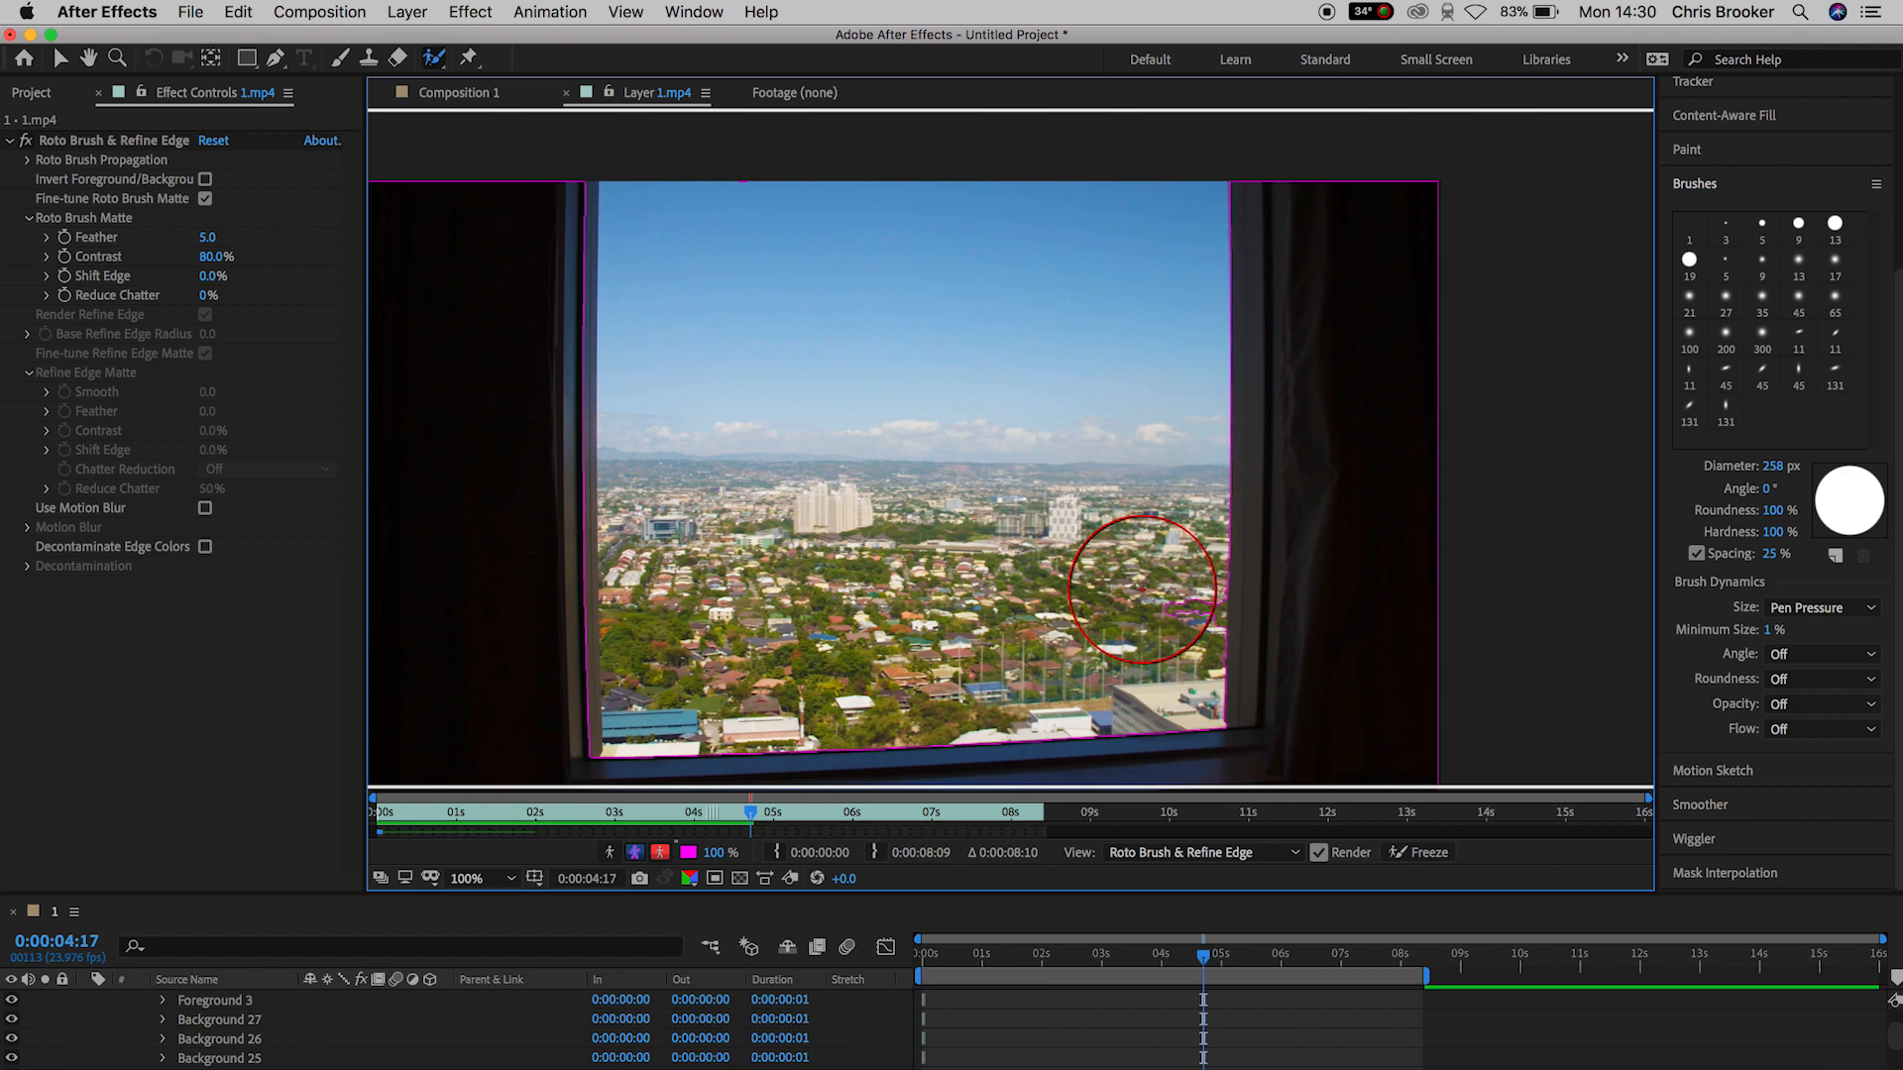
{"action": "left_click", "coordinate": [1237, 977]}
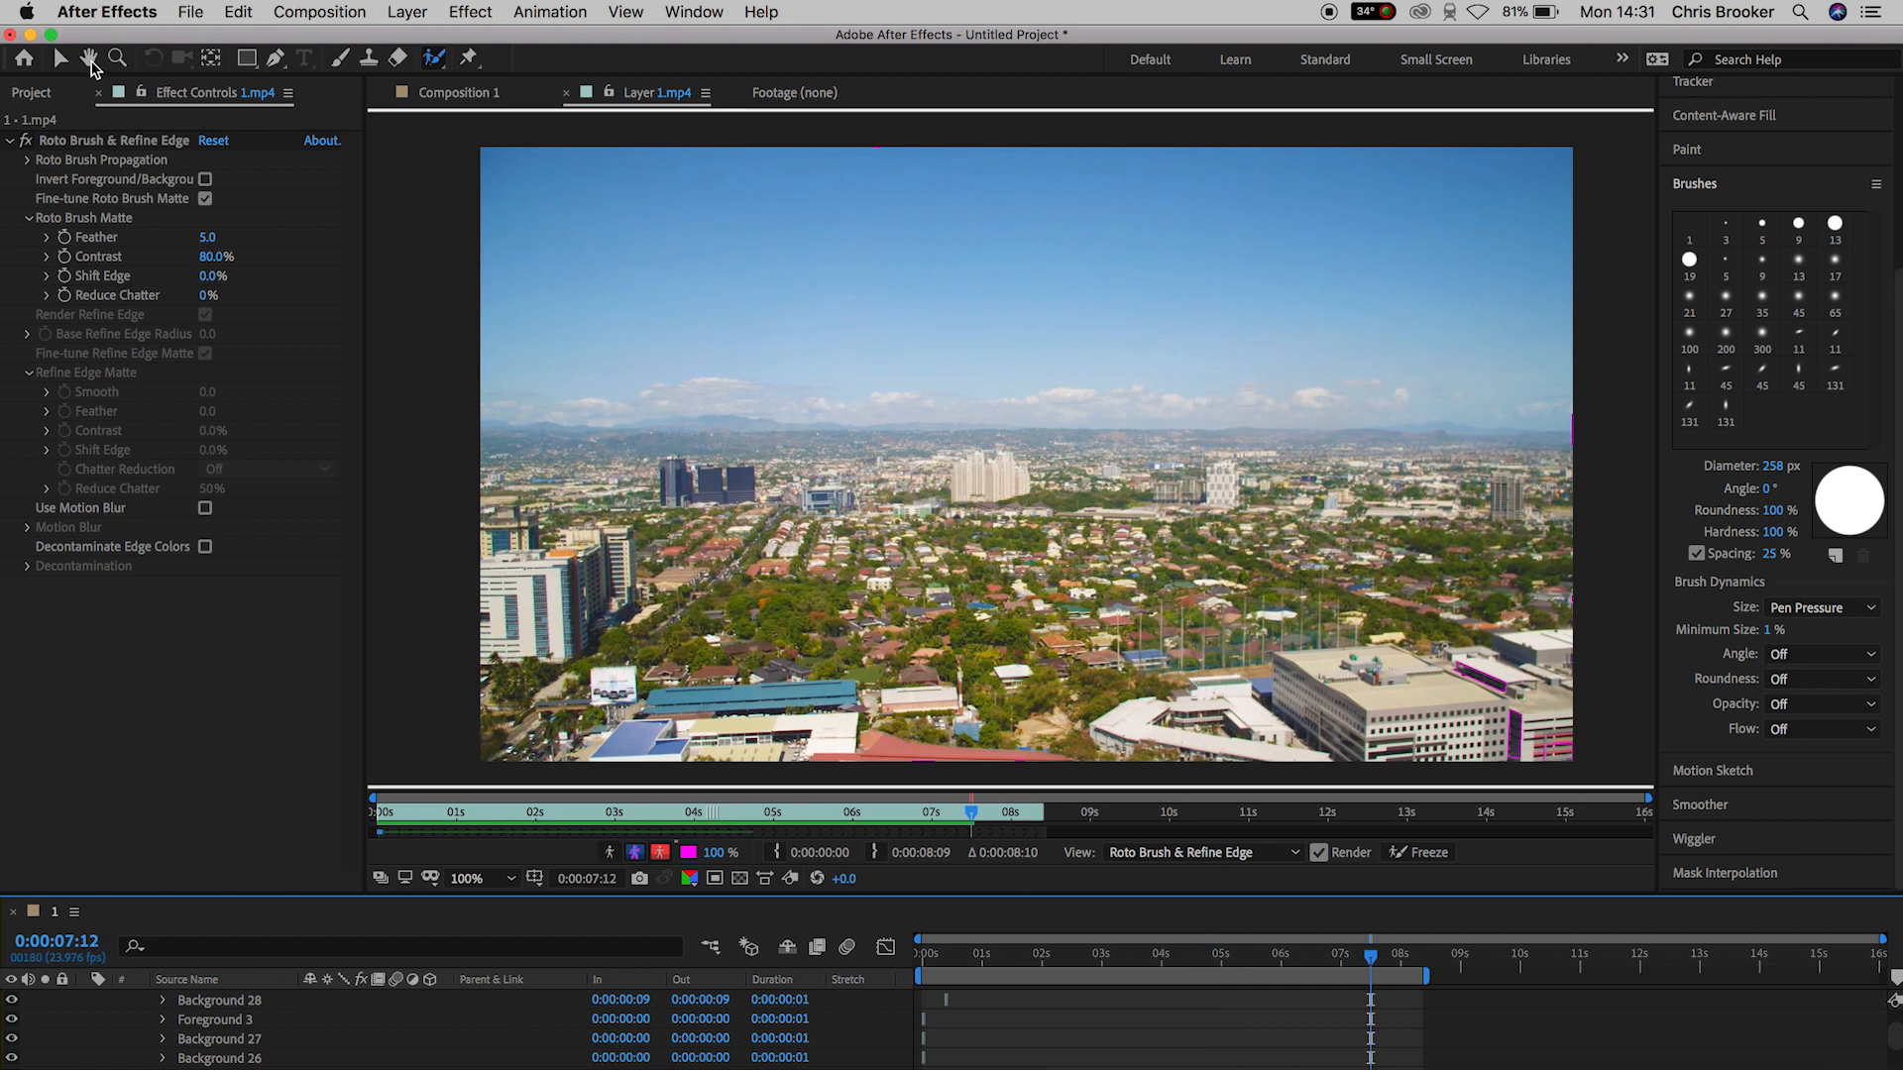
{"action": "left_click", "coordinate": [32, 93]}
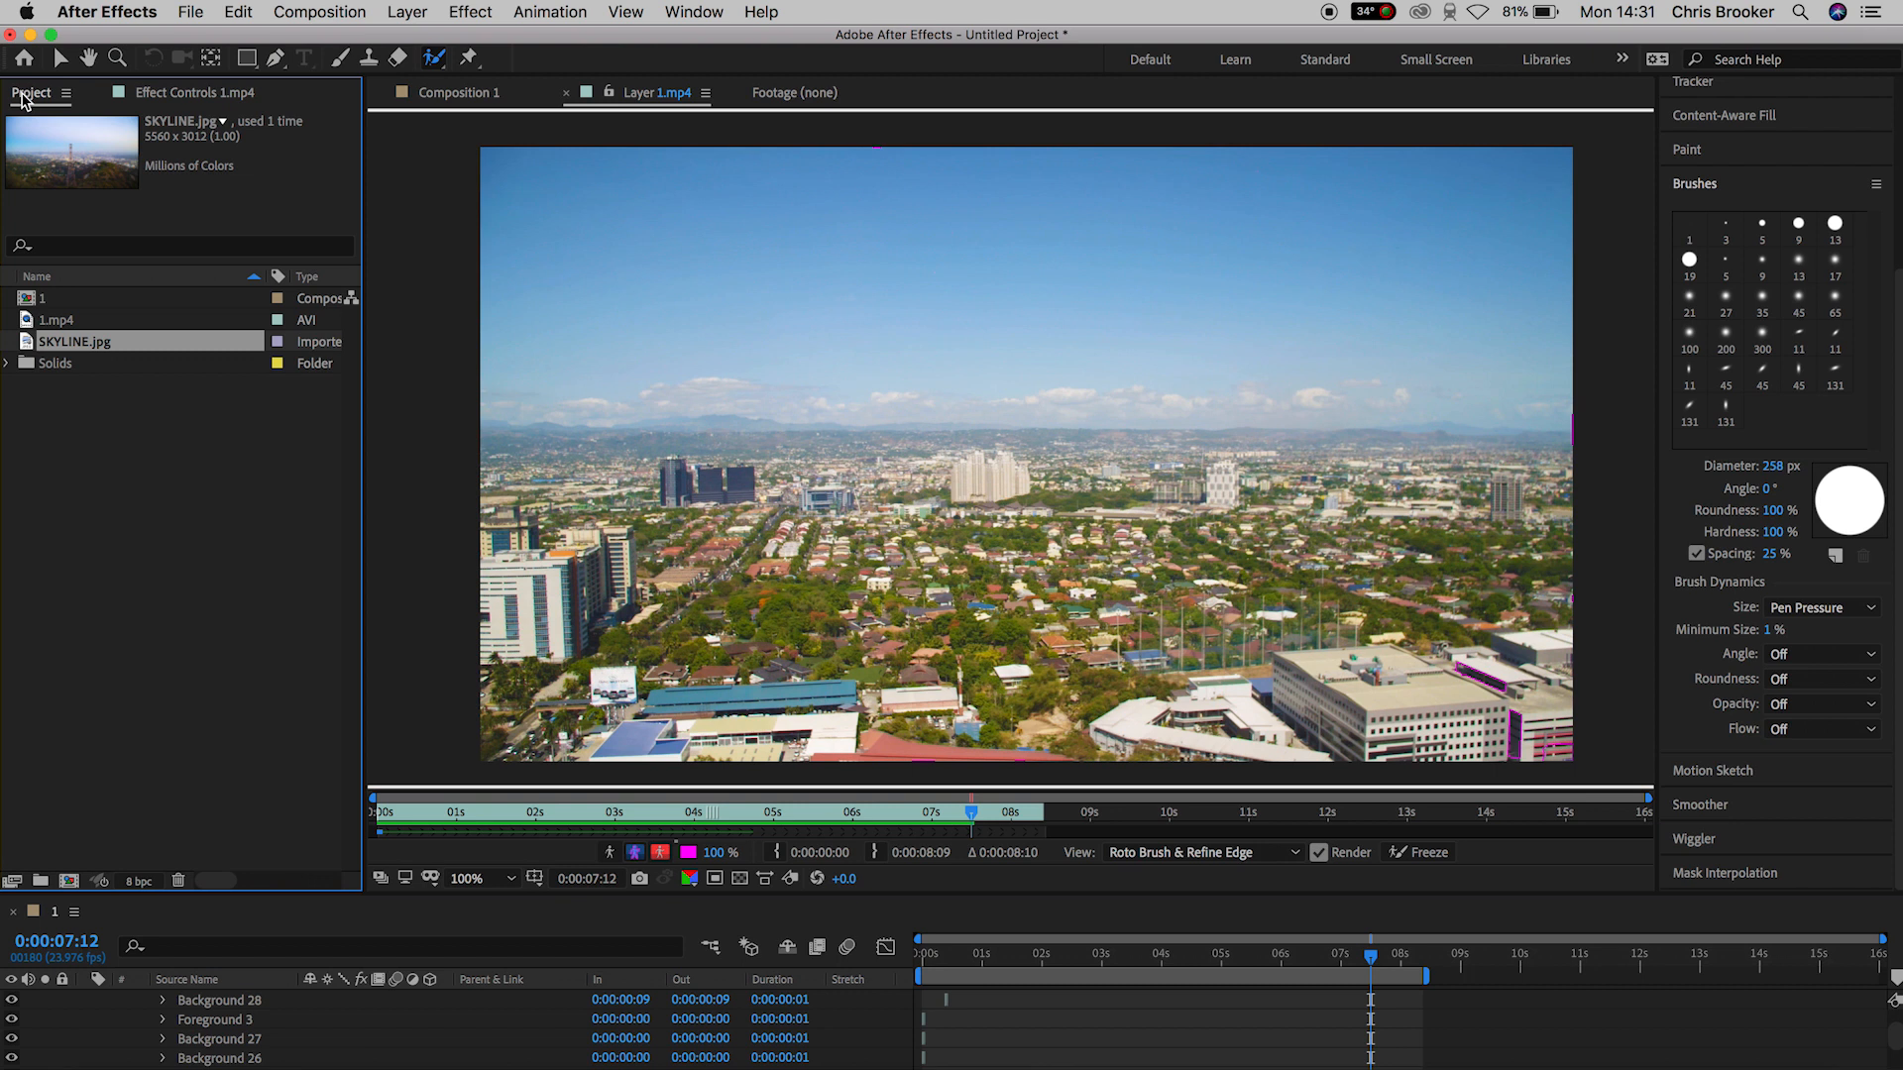
{"action": "mouse_move", "coordinate": [26, 99]}
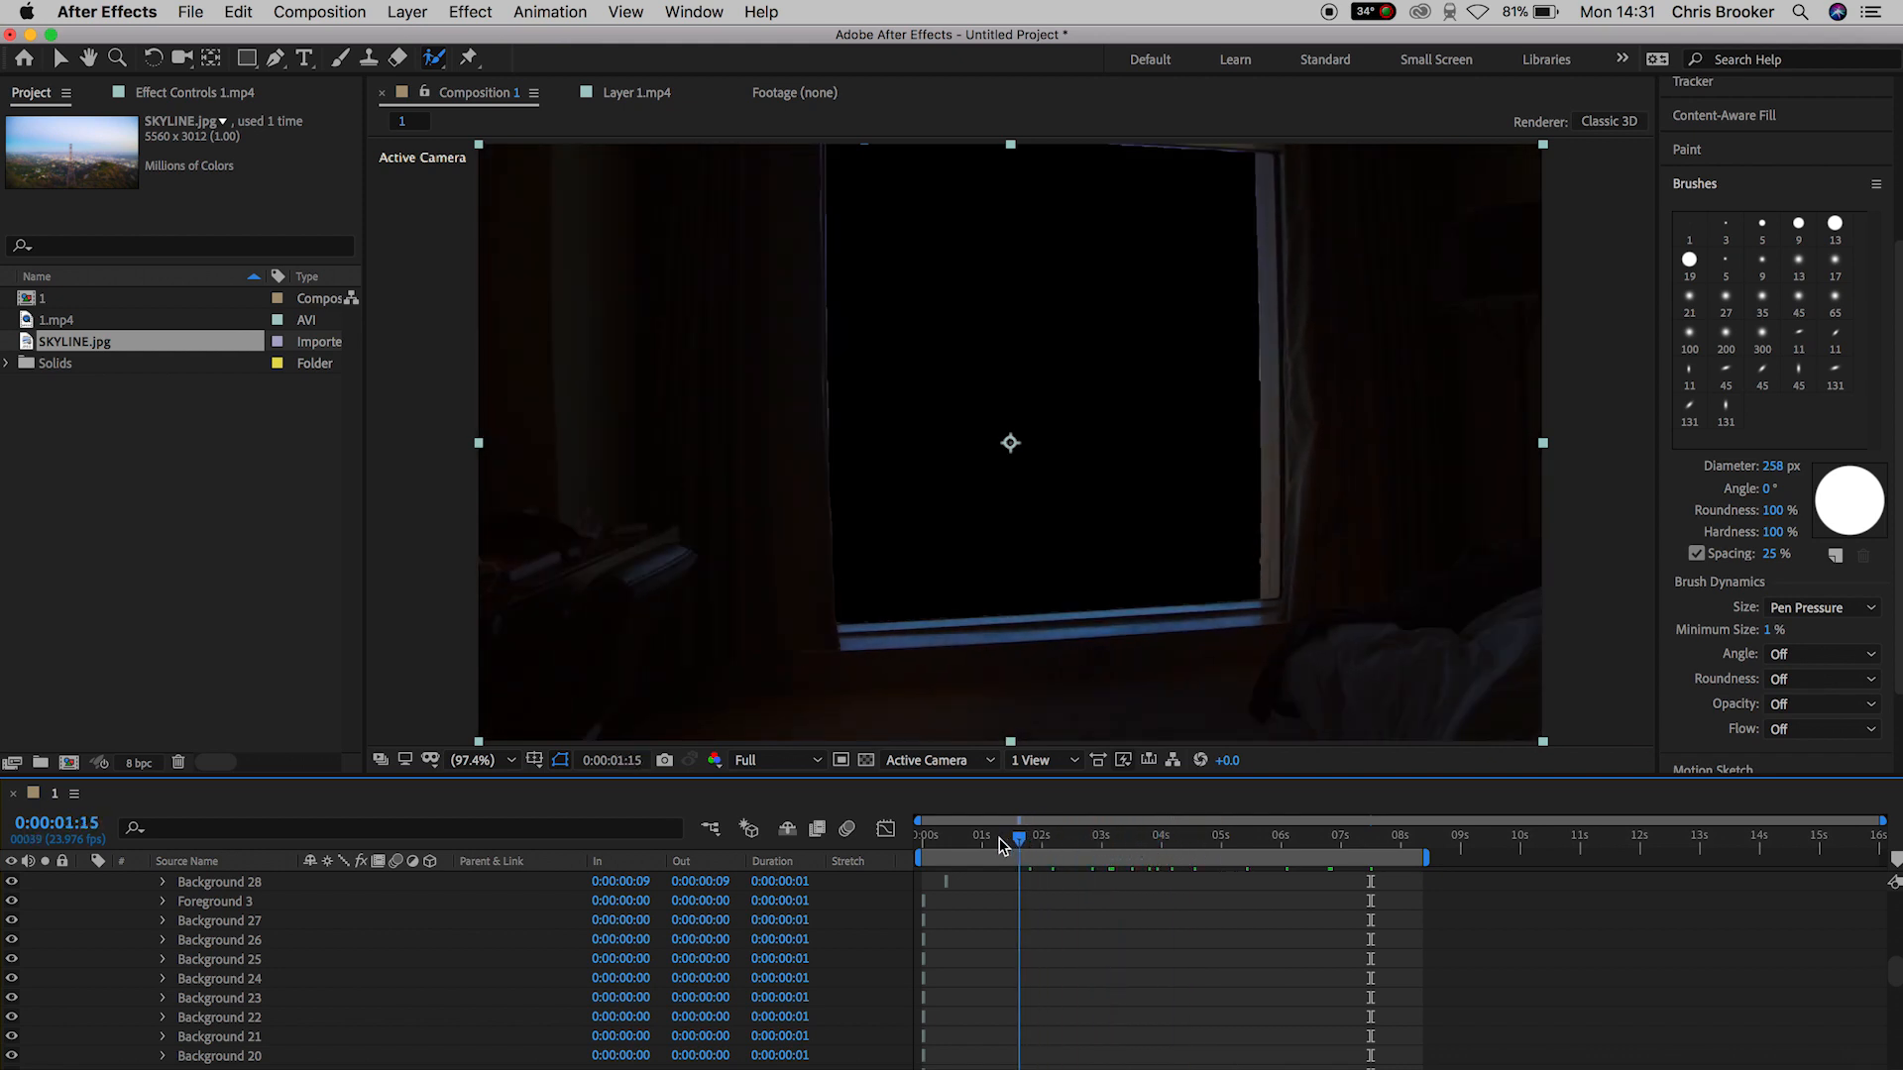
Step: Preview the rotoscoped window over time and turn SKYLINE.jpg's visibility back on
{"action": "left_click_drag", "start_coordinate": [1013, 839], "coordinate": [1041, 838]}
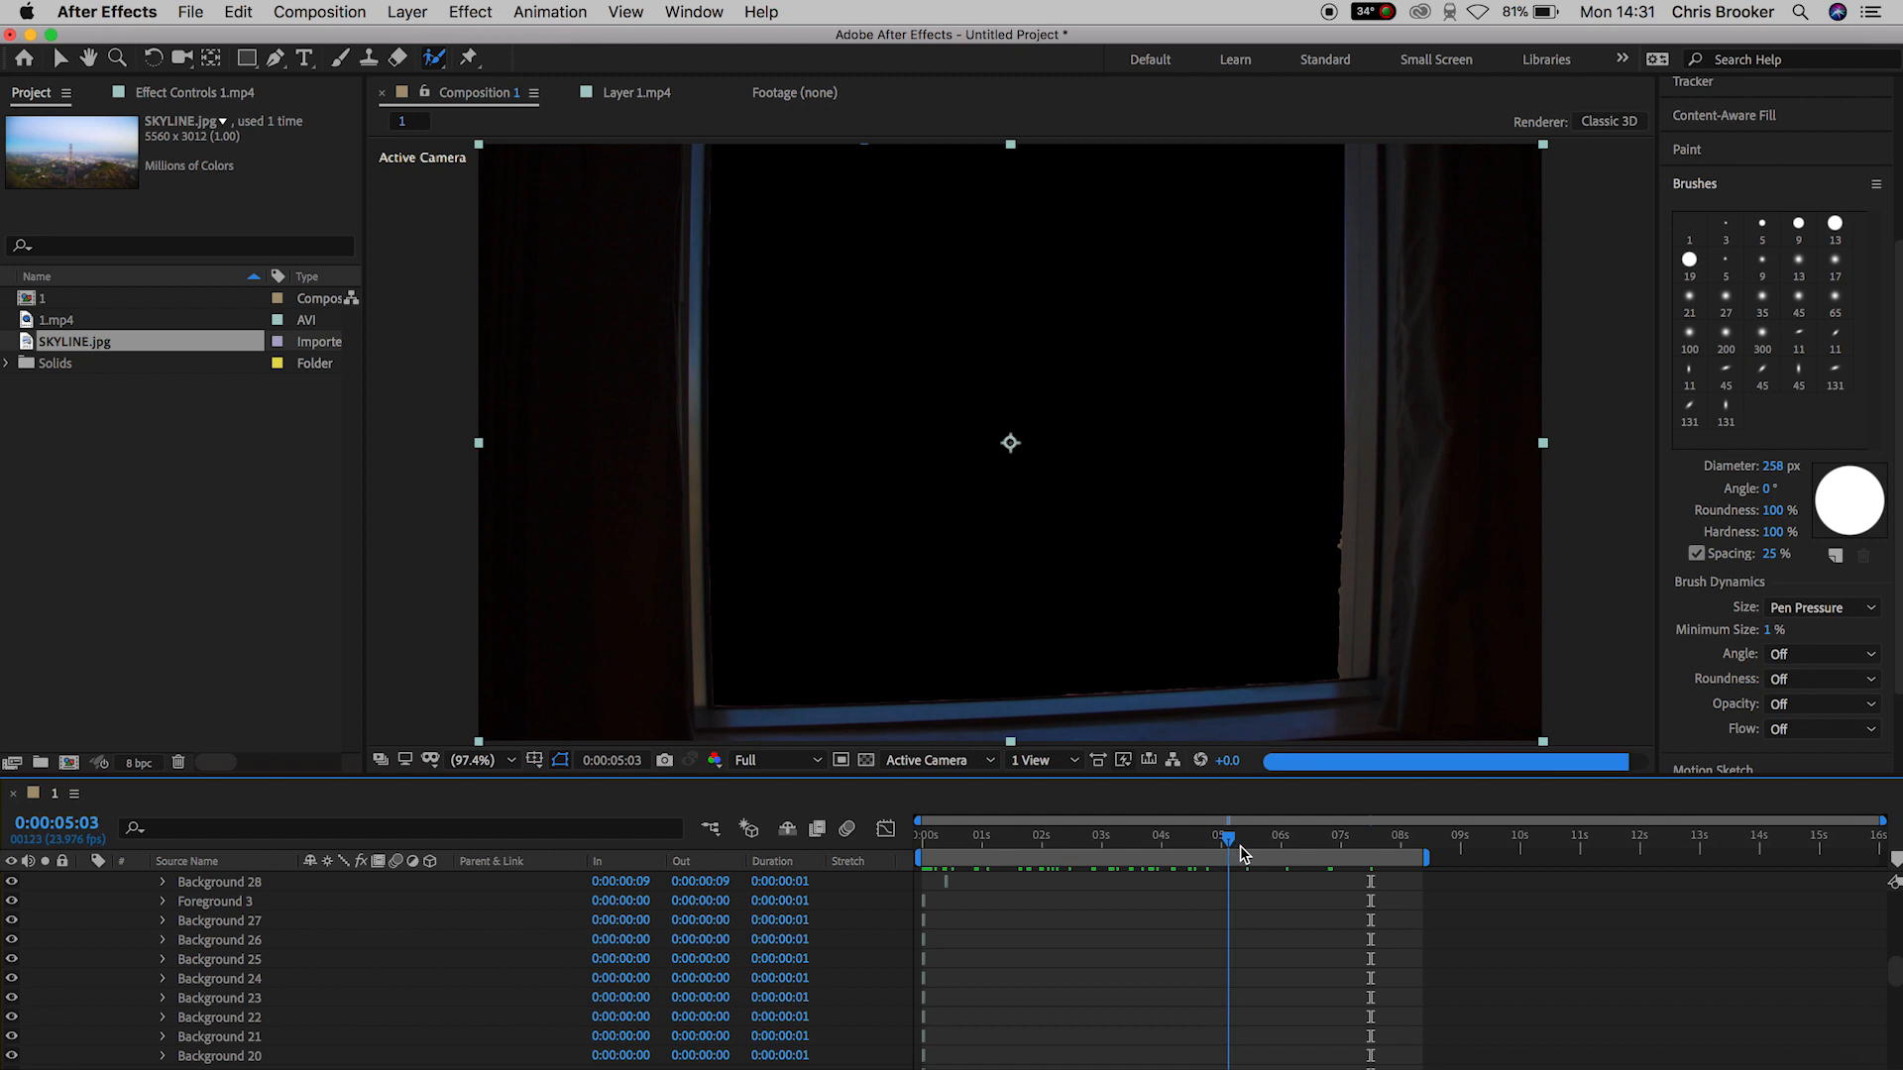
{"action": "left_click", "coordinate": [1033, 859]}
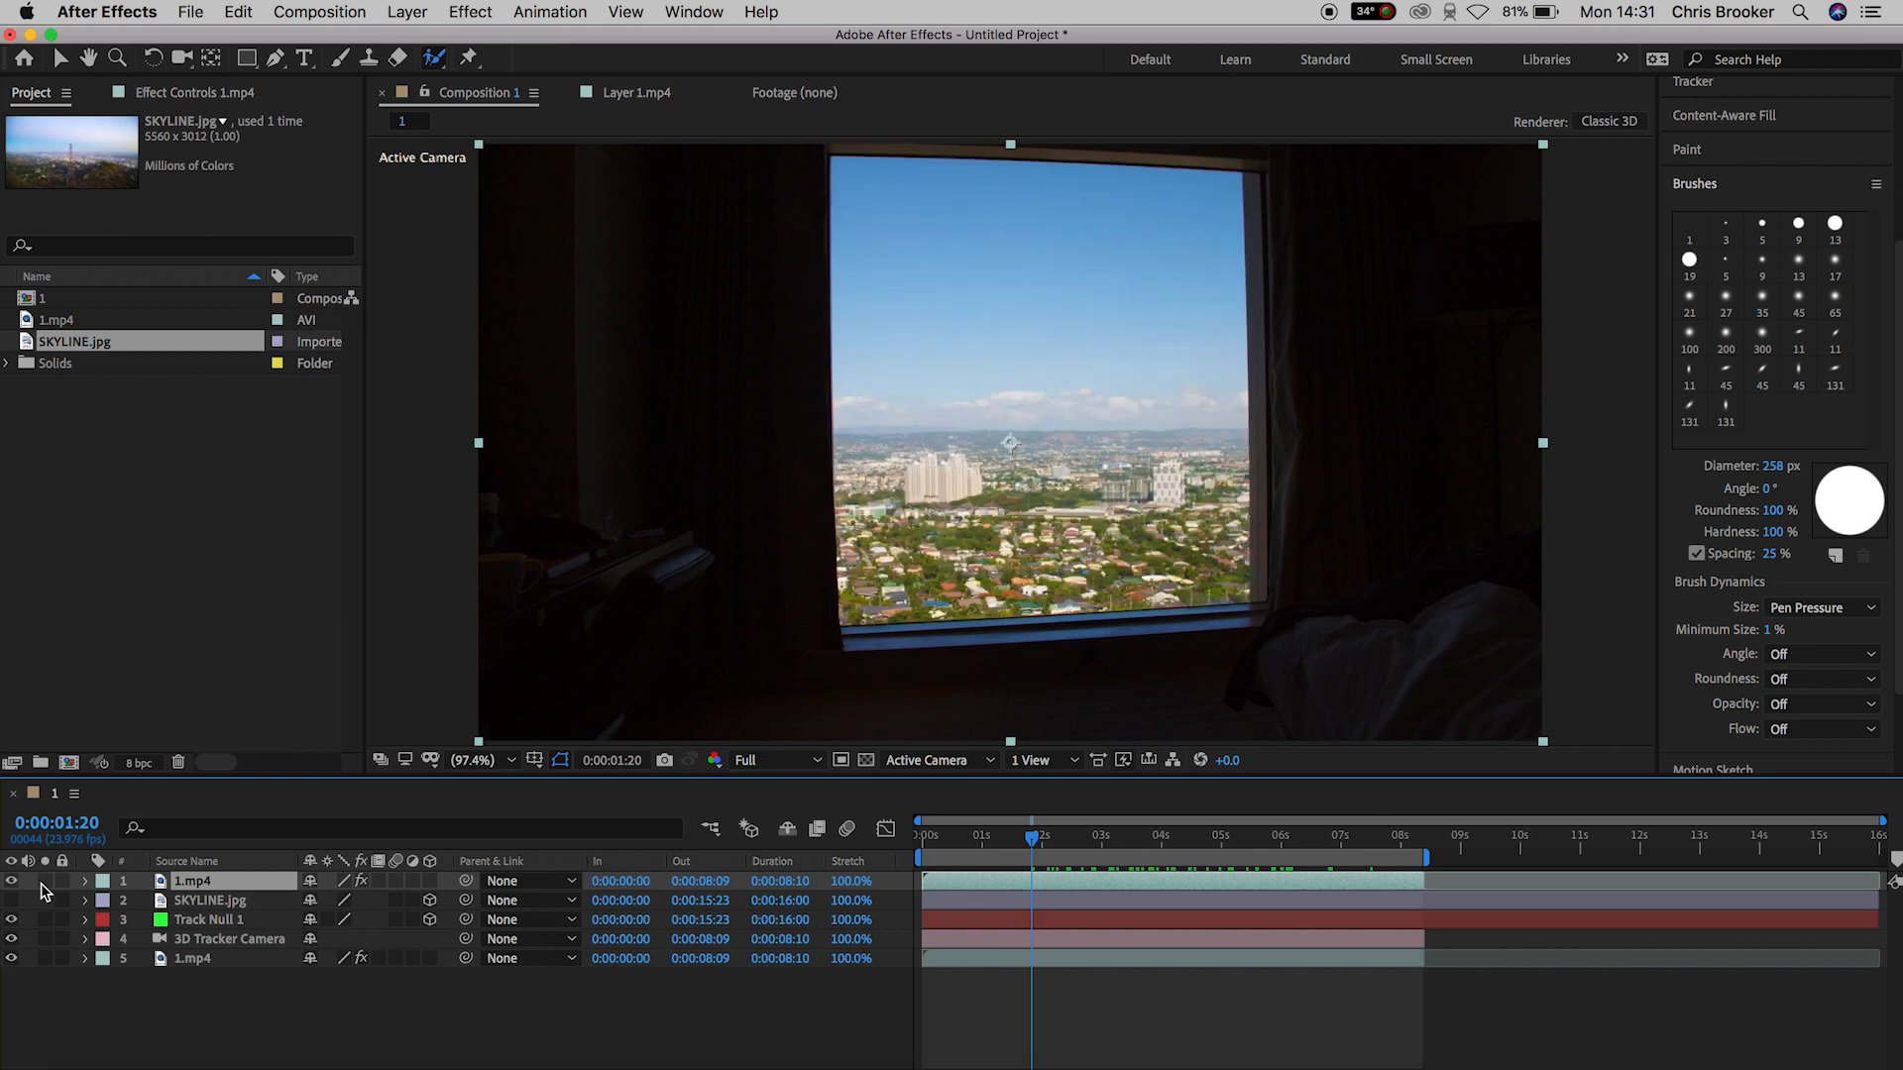
{"action": "left_click", "coordinate": [208, 900]}
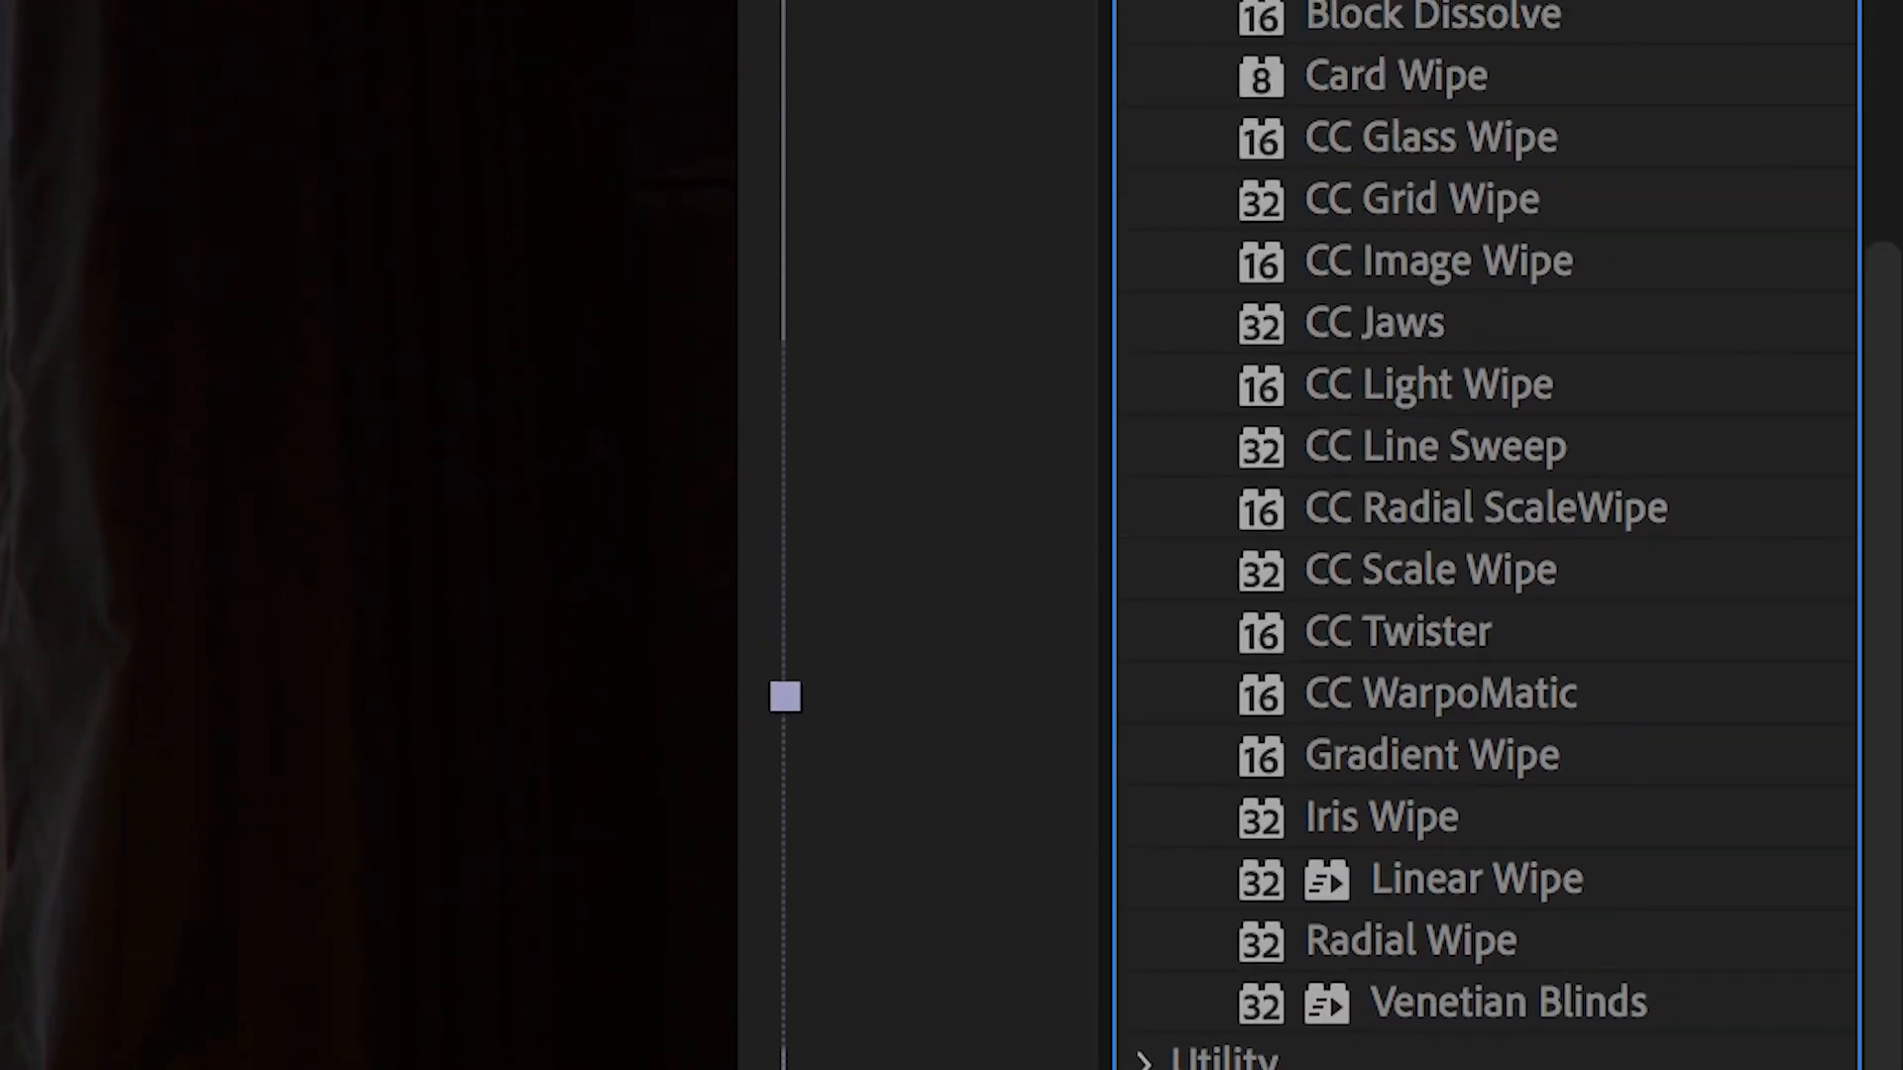
Step: Apply Gradient Wipe to SKYLINE.jpg and preview the skyline fading in through the window
{"action": "left_click", "coordinate": [1431, 753]}
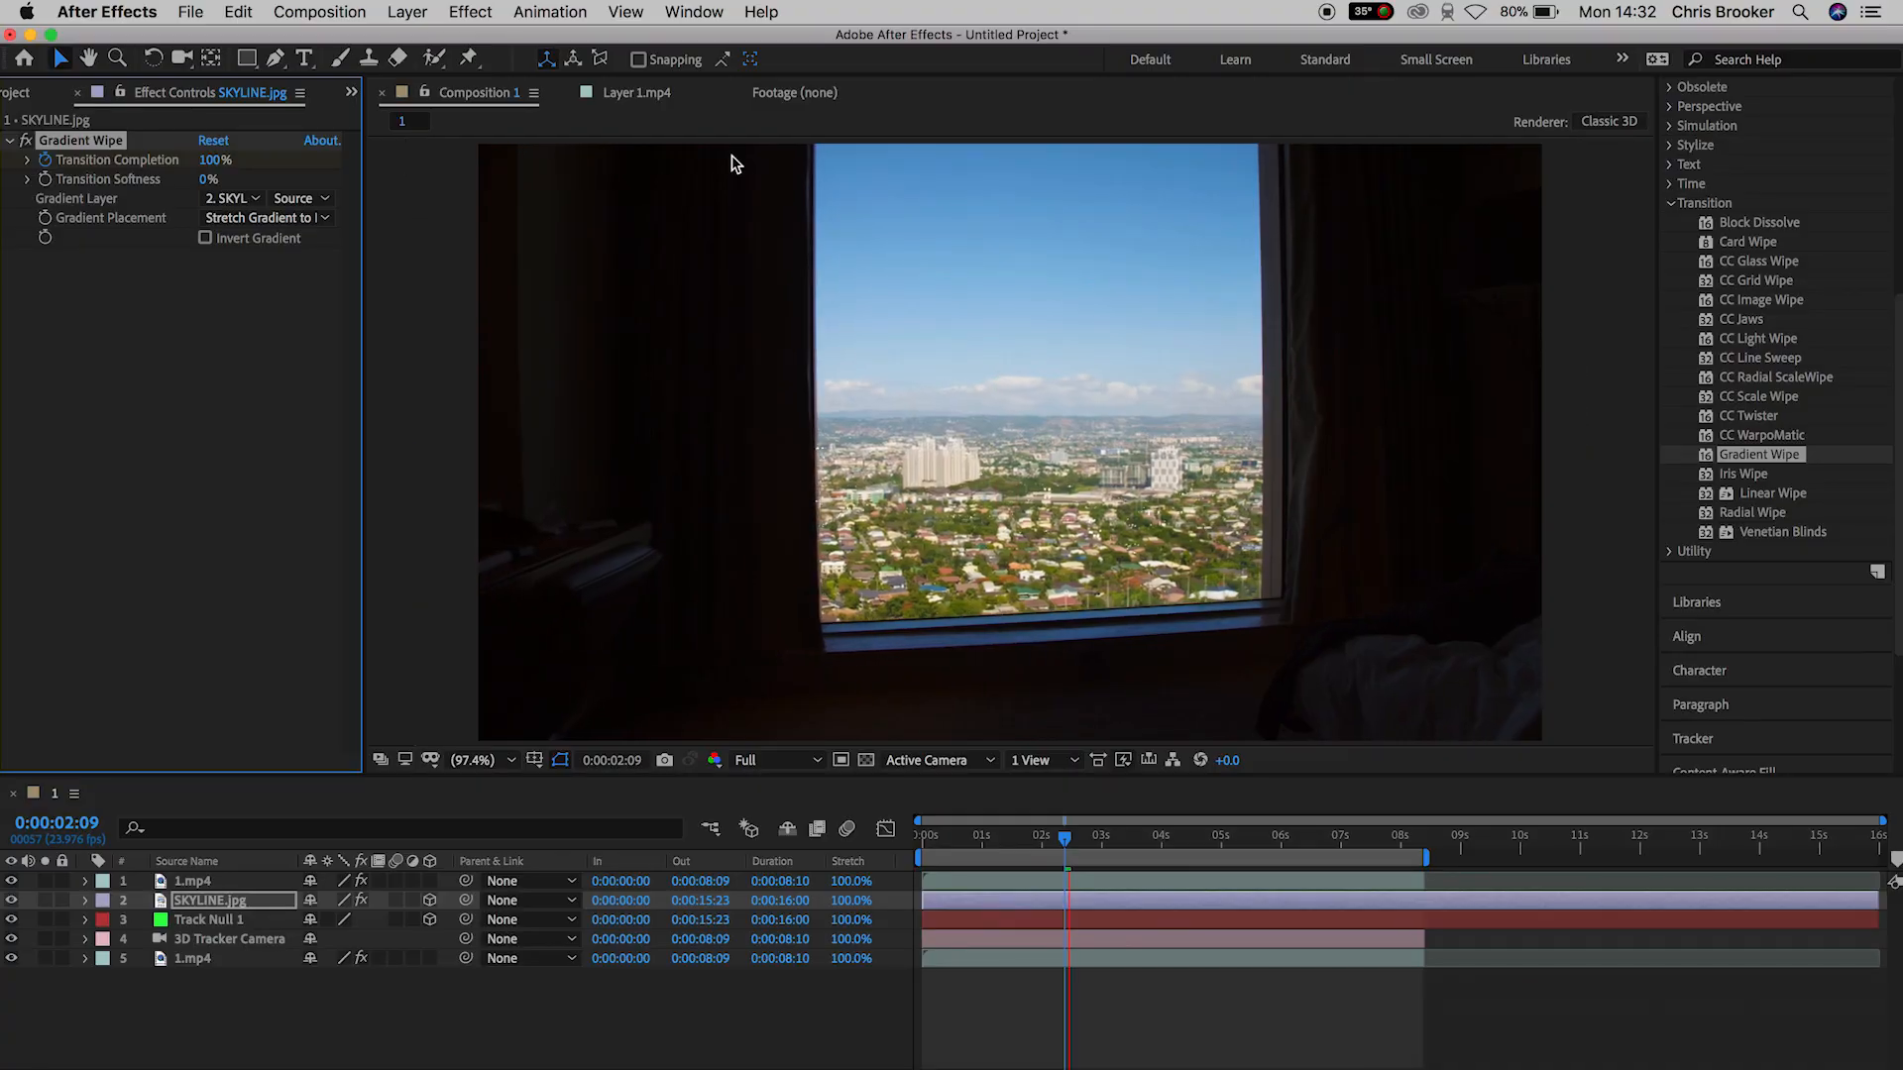
{"action": "left_click", "coordinate": [1069, 834]}
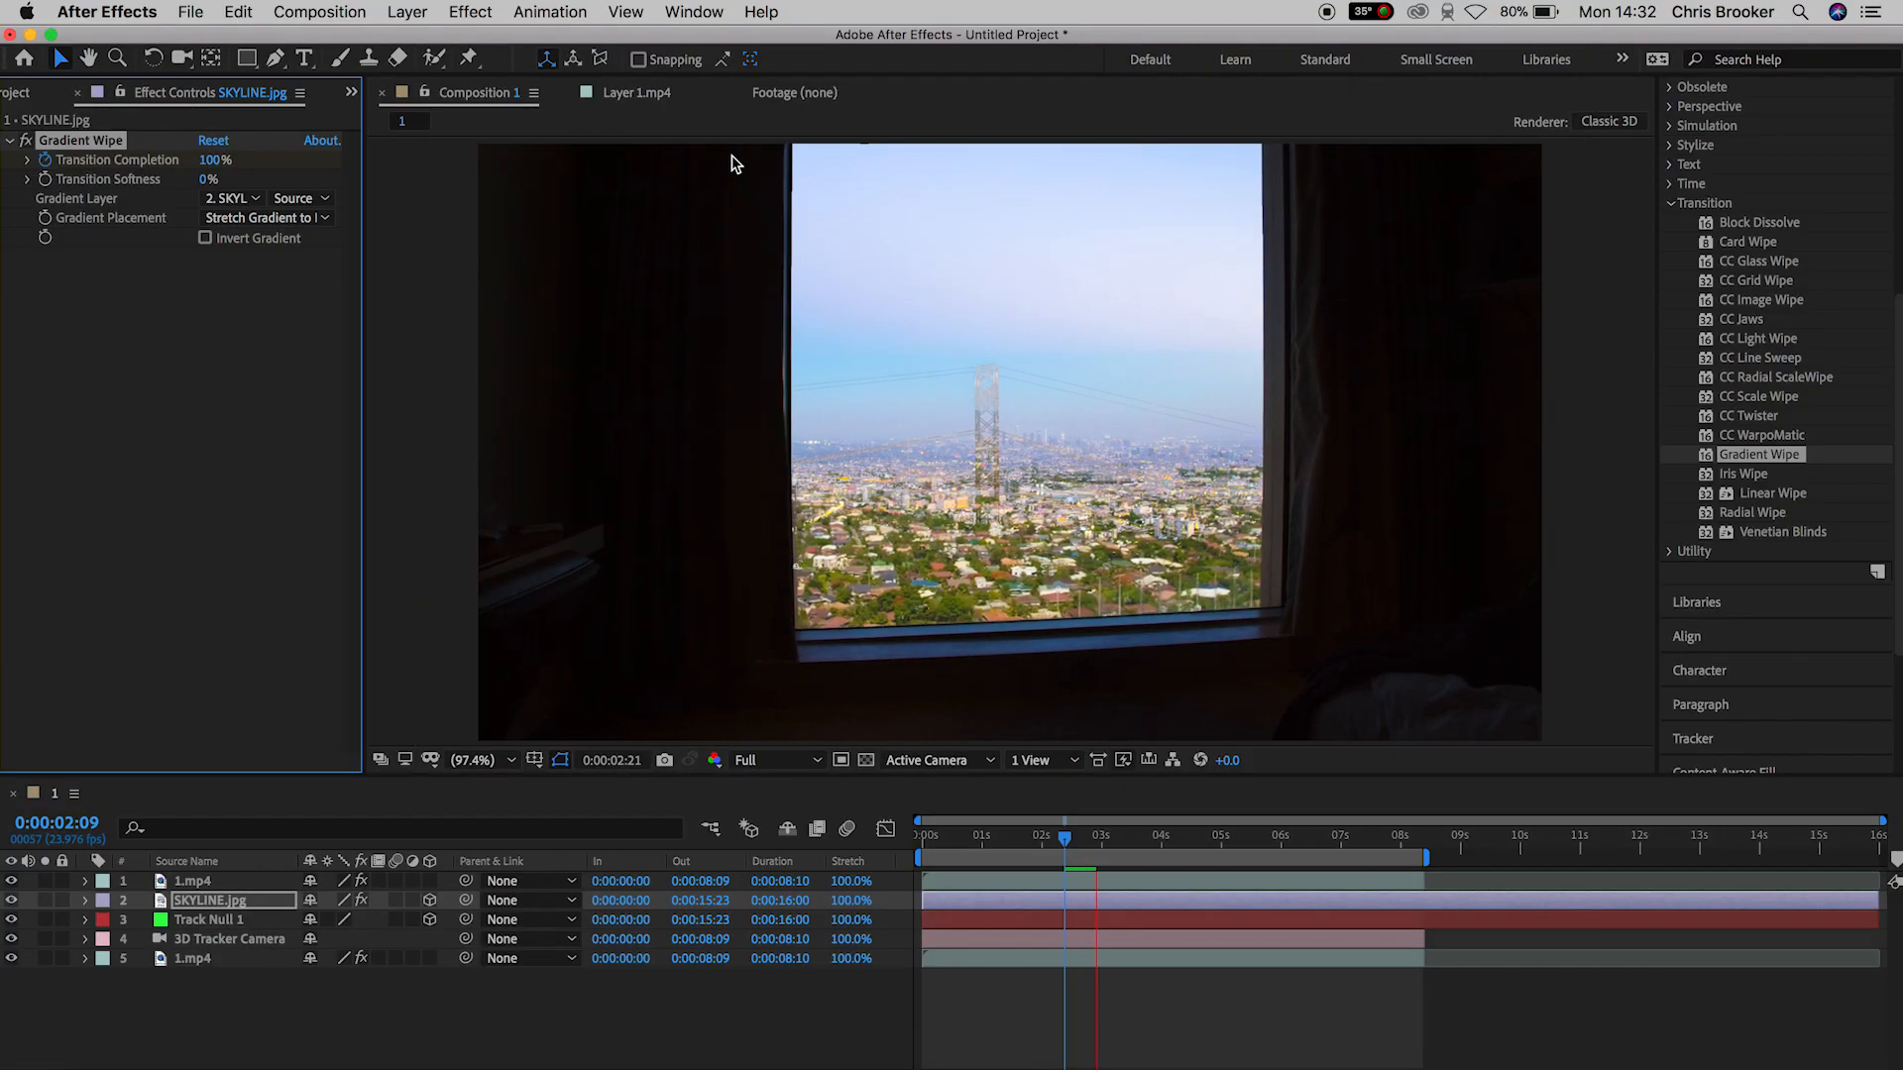